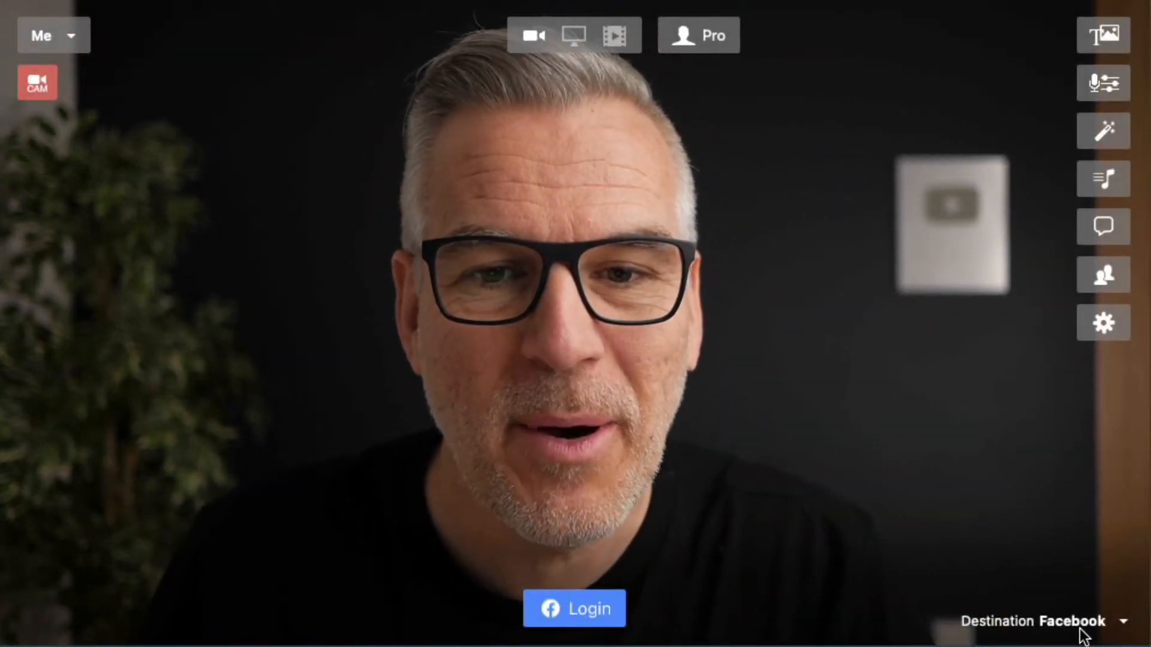
Keep Facebook as the destination and log in to Facebook, accepting cookies
click(1068, 620)
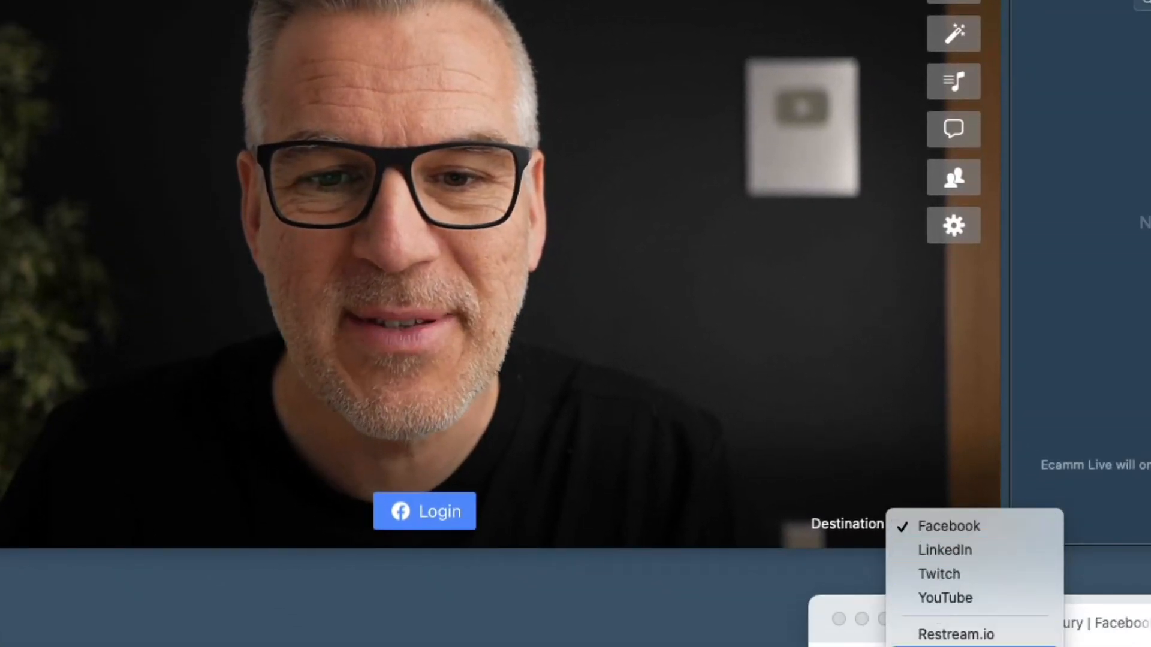
click(948, 526)
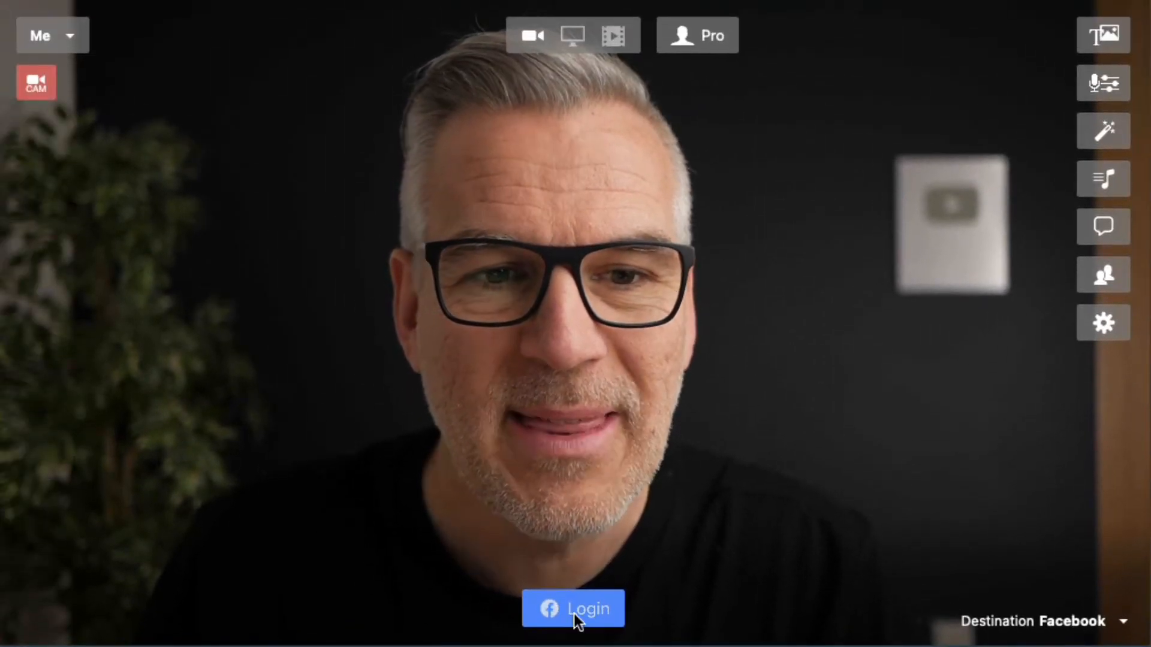
click(572, 609)
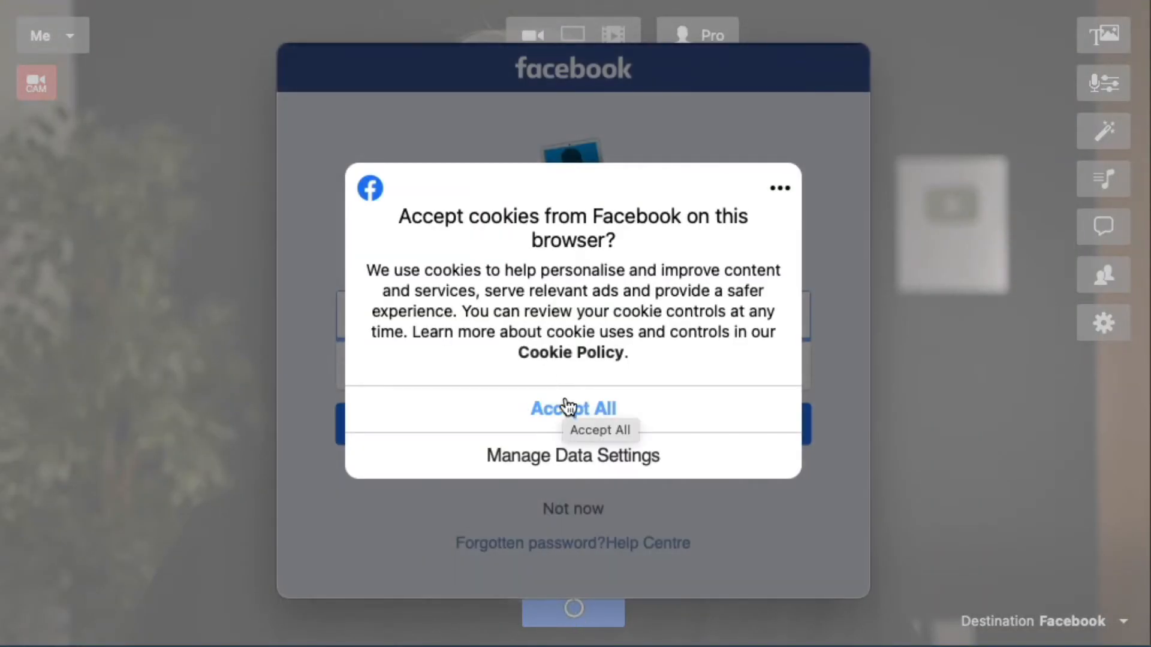
click(573, 407)
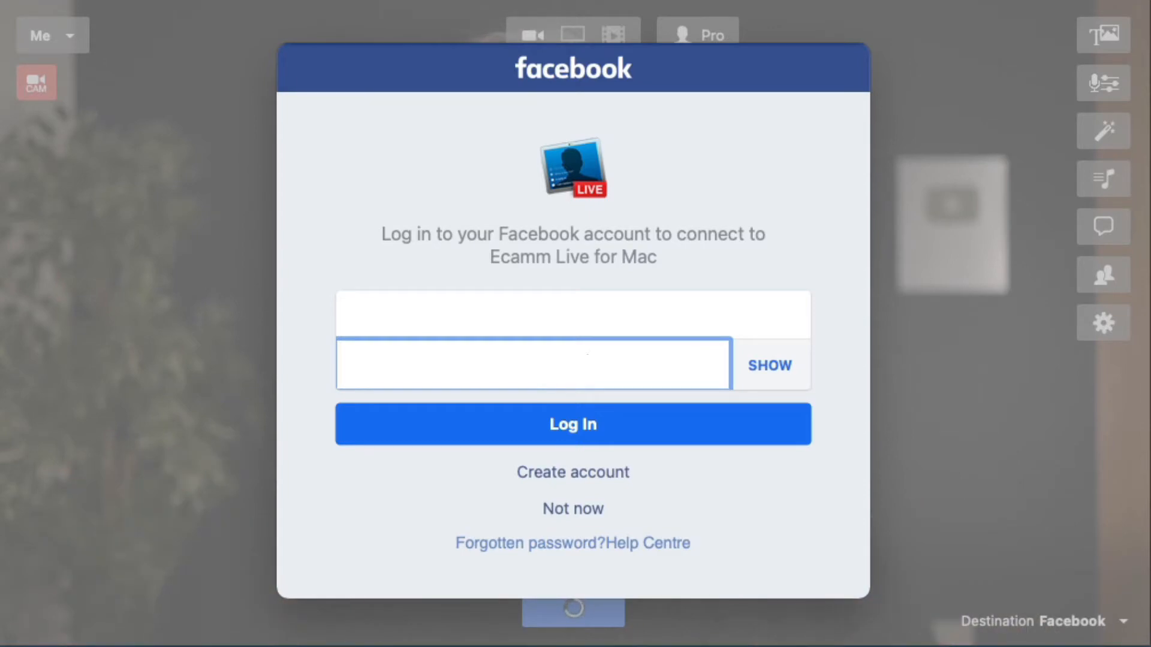
click(572, 423)
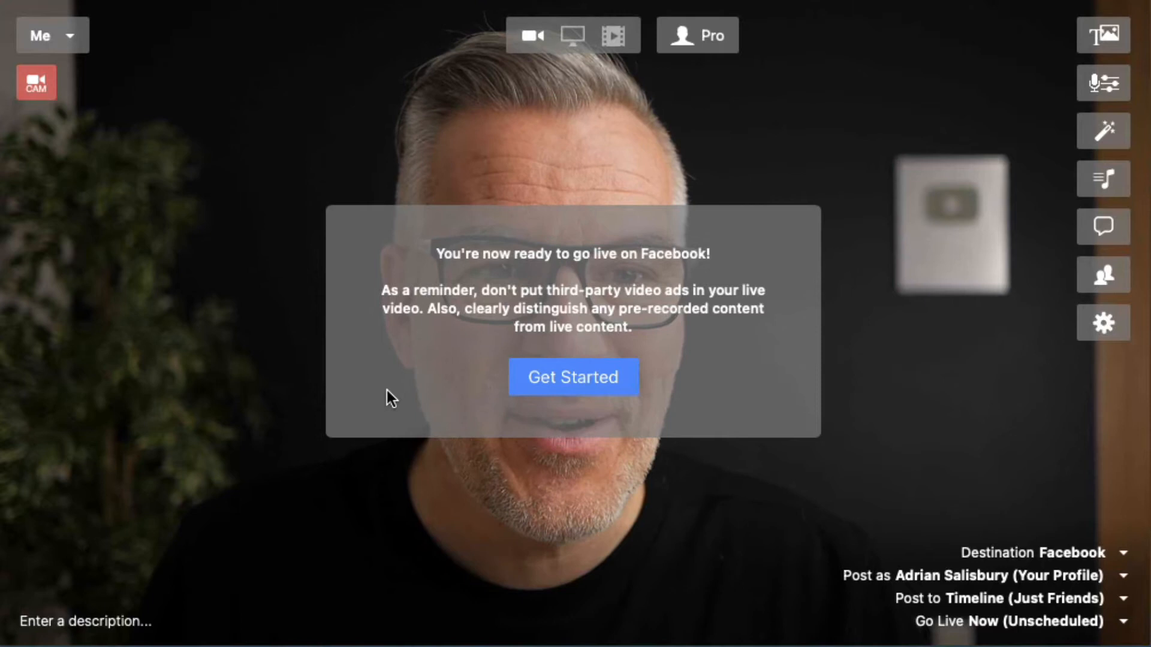
Dismiss the ready-to-go-live reminder and show the Post as identity choices
click(572, 377)
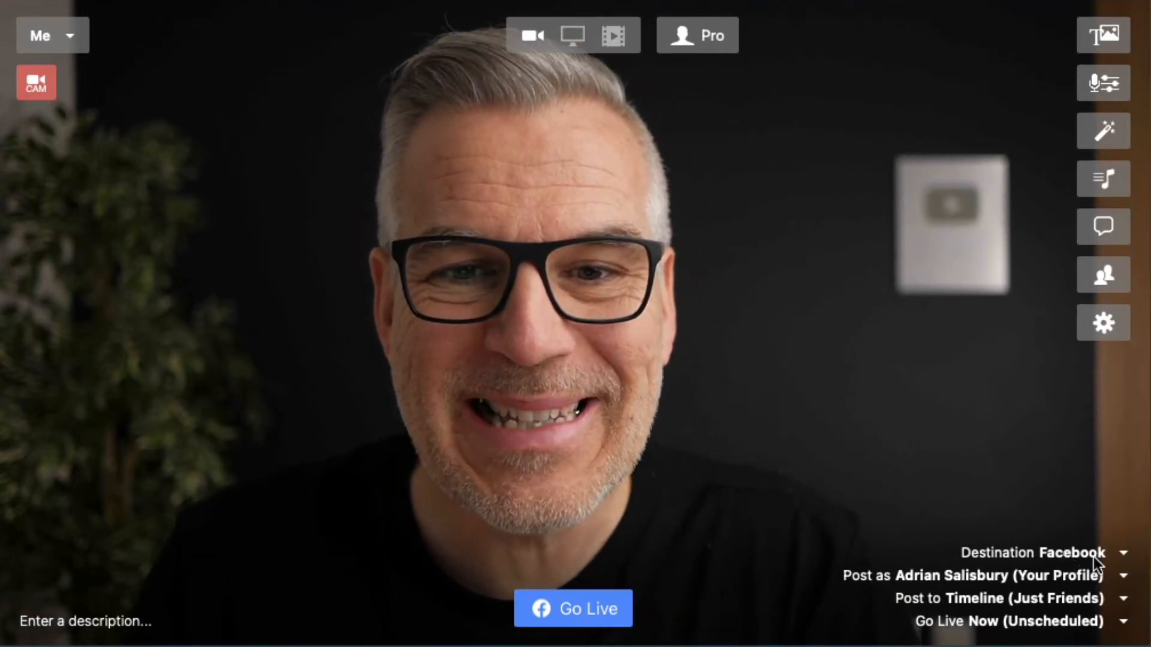
mouse_move(921, 583)
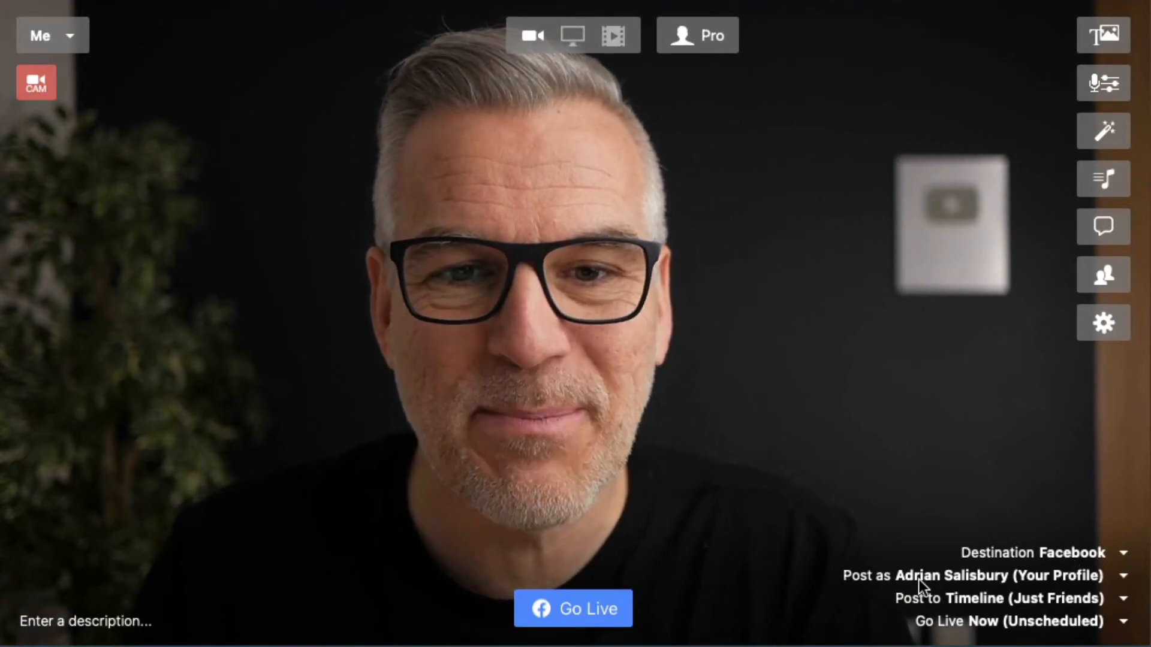
mouse_move(899, 612)
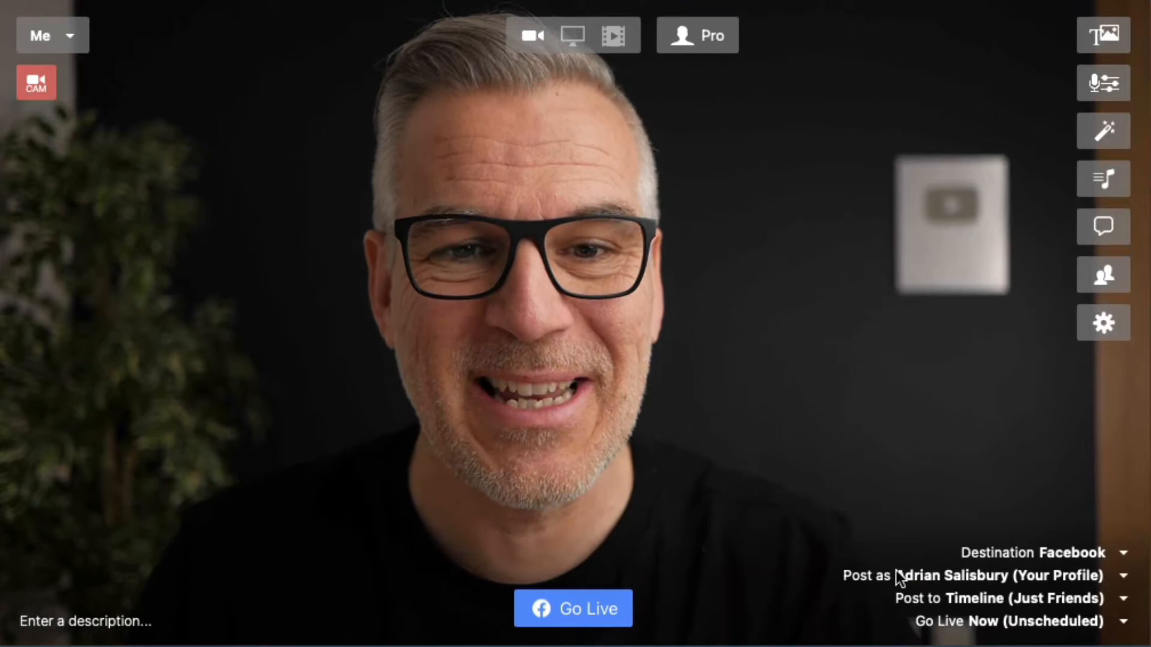
click(992, 576)
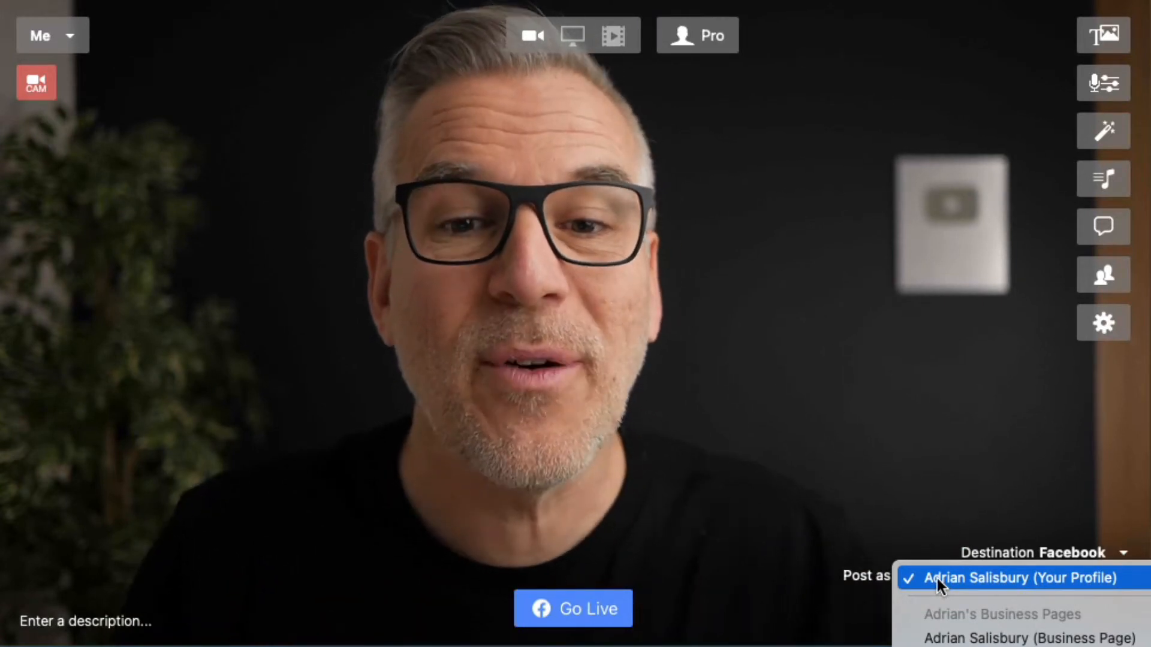
Keep the personal profile and post the broadcast to the Ecamm Live Community group
click(1017, 578)
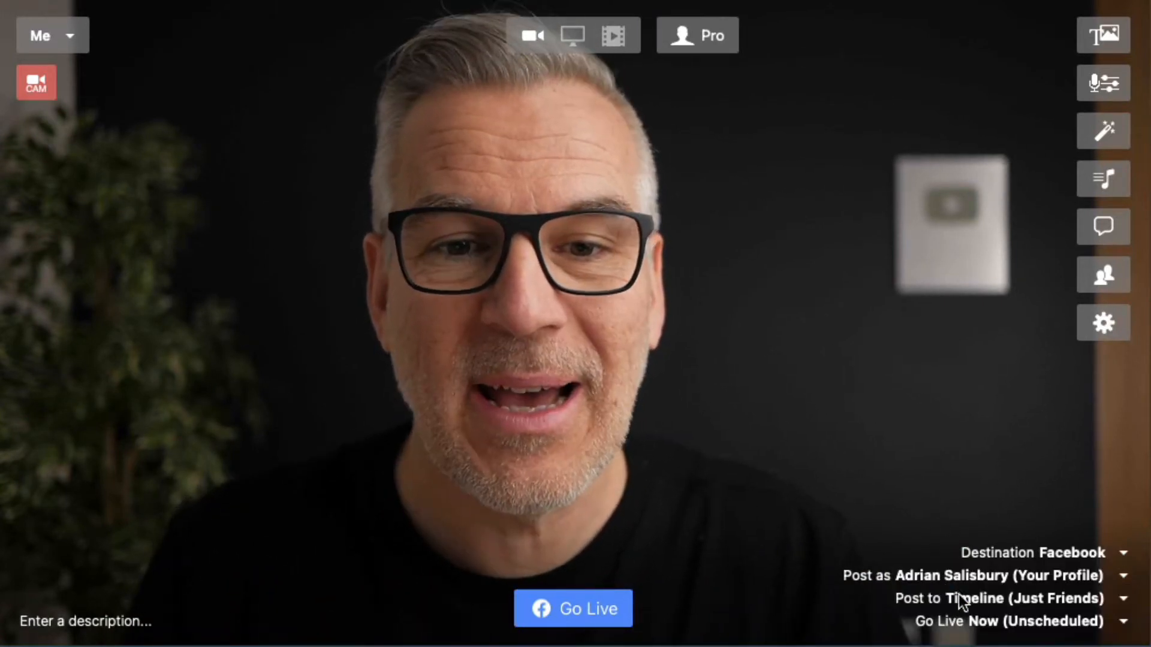
click(1033, 598)
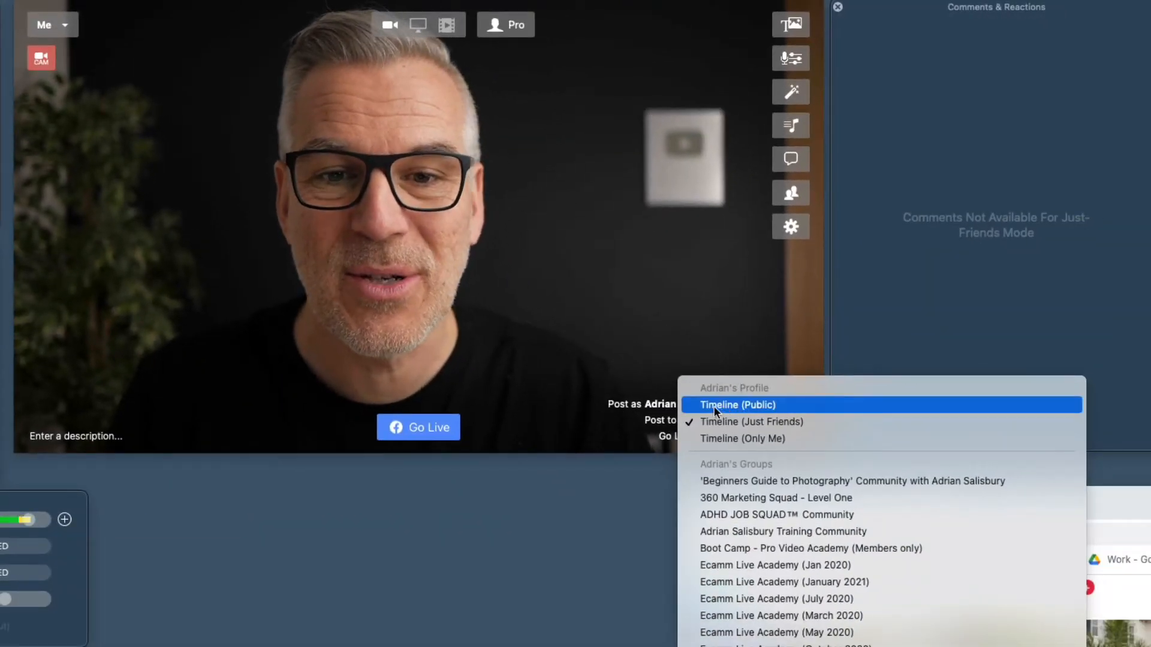
mouse_move(751, 421)
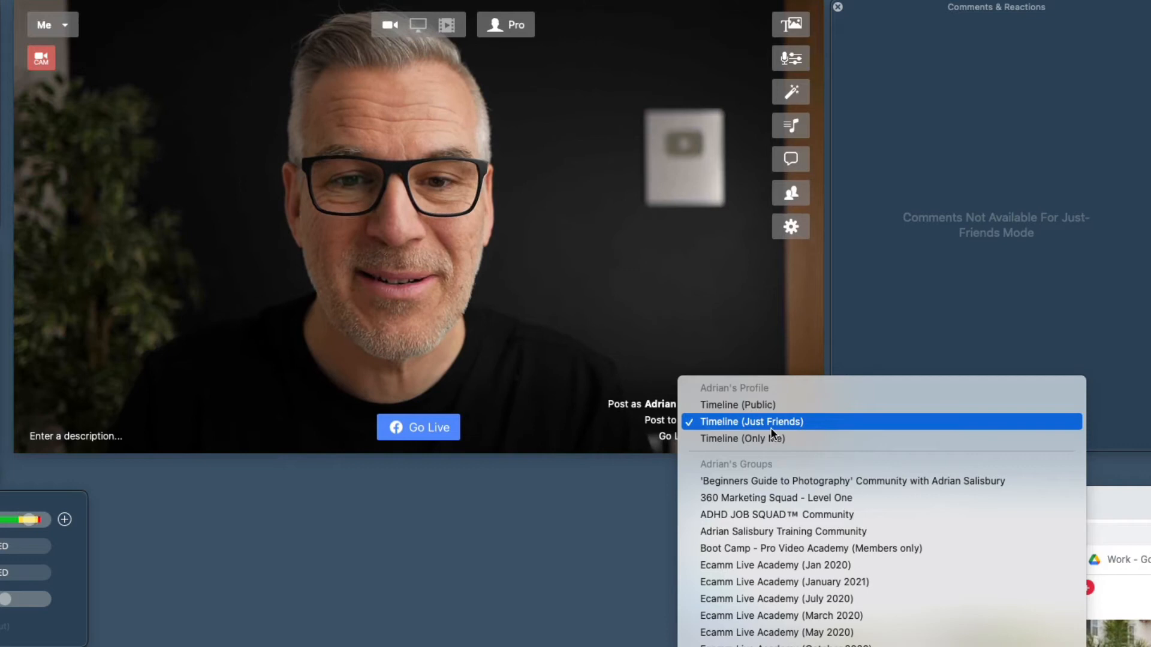
mouse_move(742, 439)
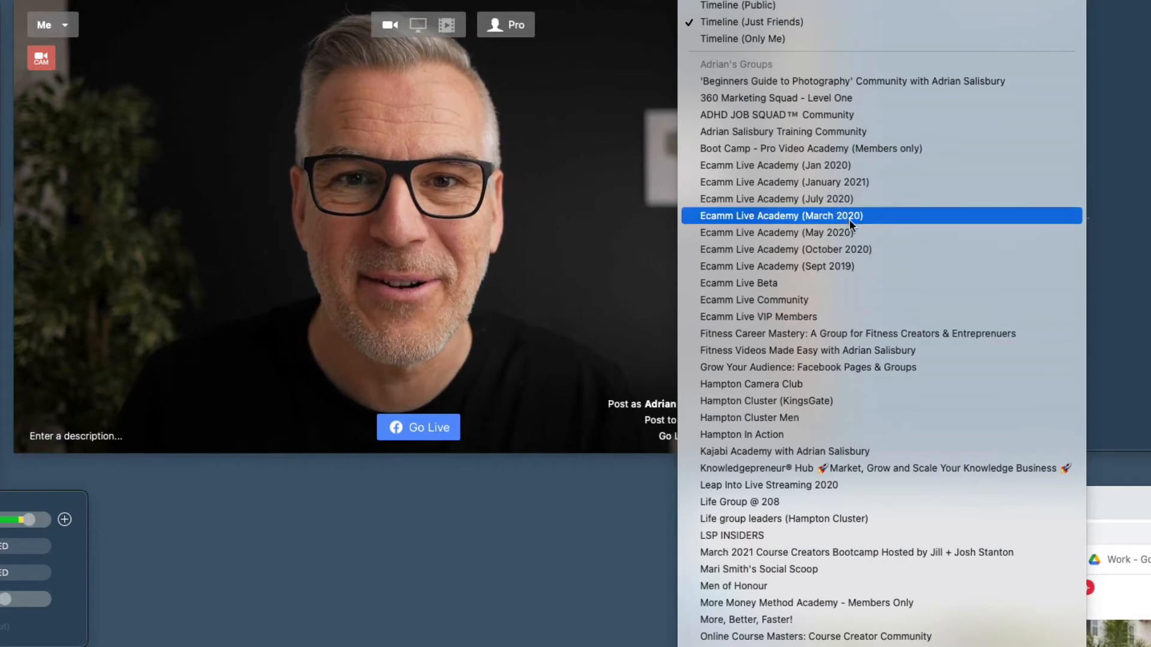
mouse_move(783, 182)
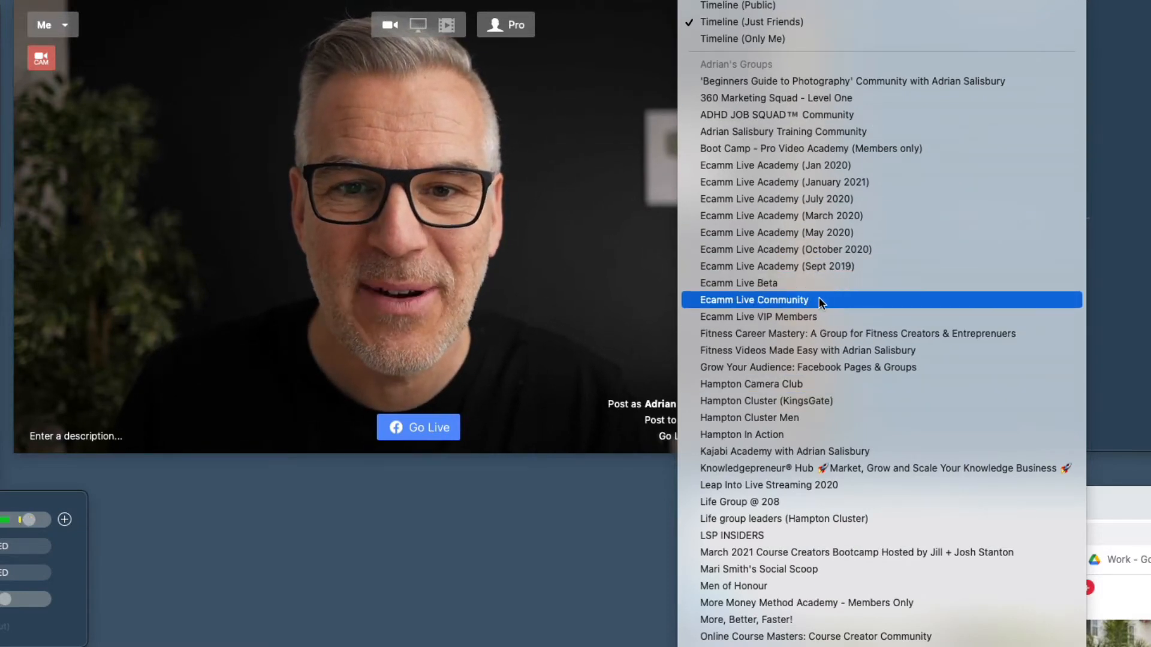
click(753, 300)
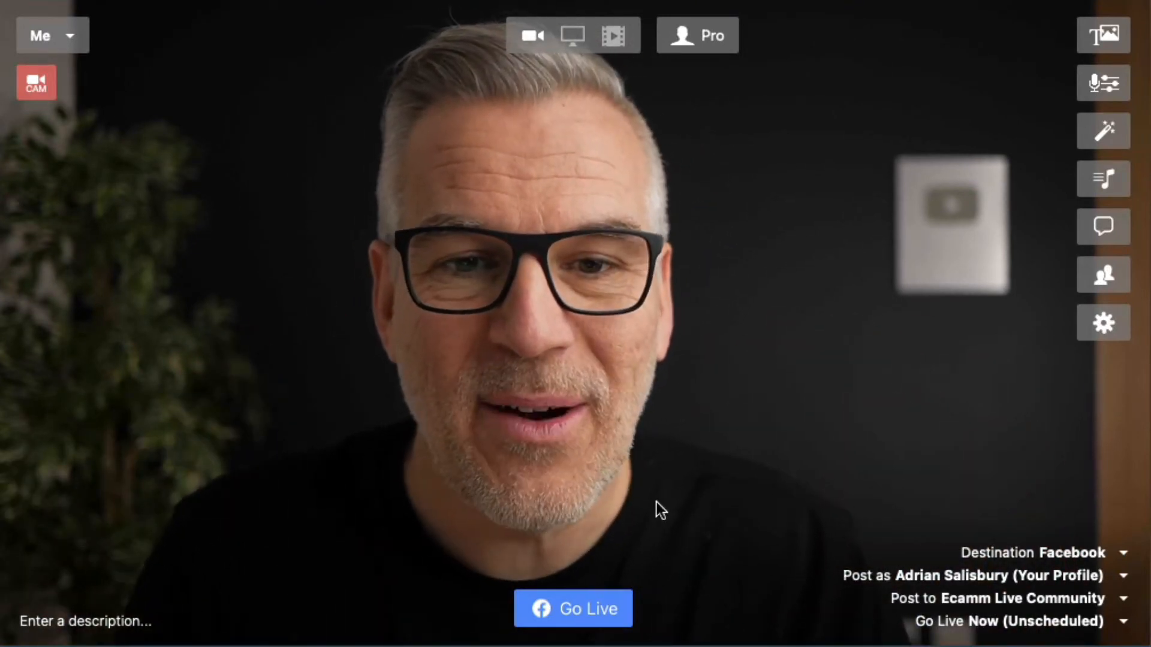
Switch the posting identity to the Adrian Salisbury business page
click(983, 575)
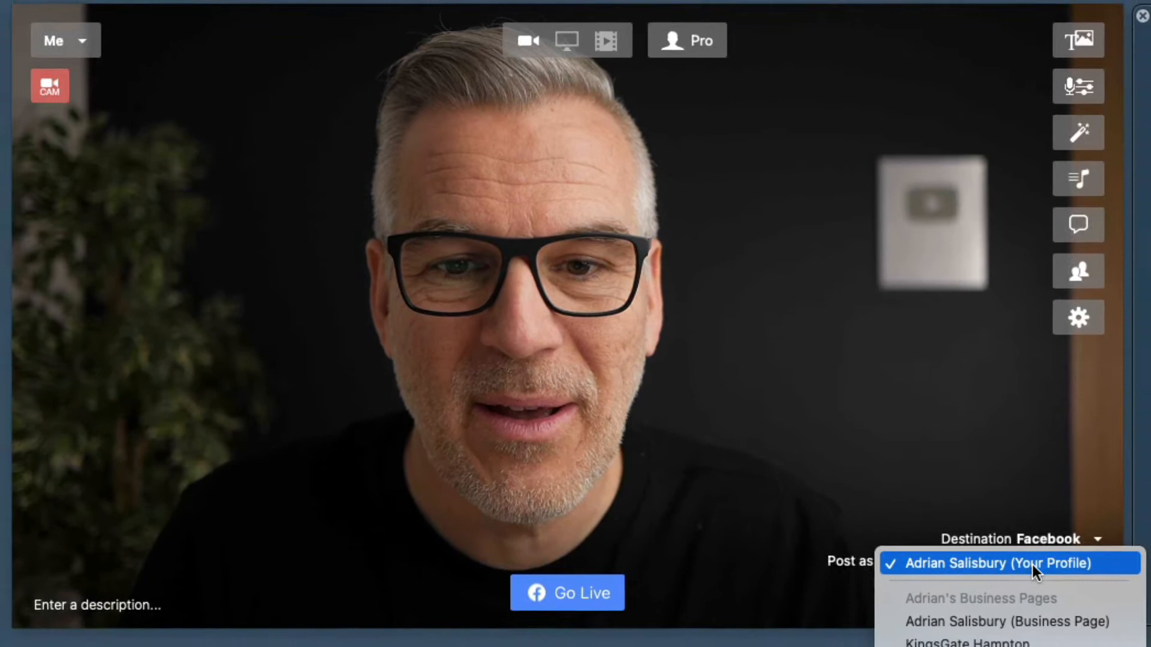
mouse_move(1005, 622)
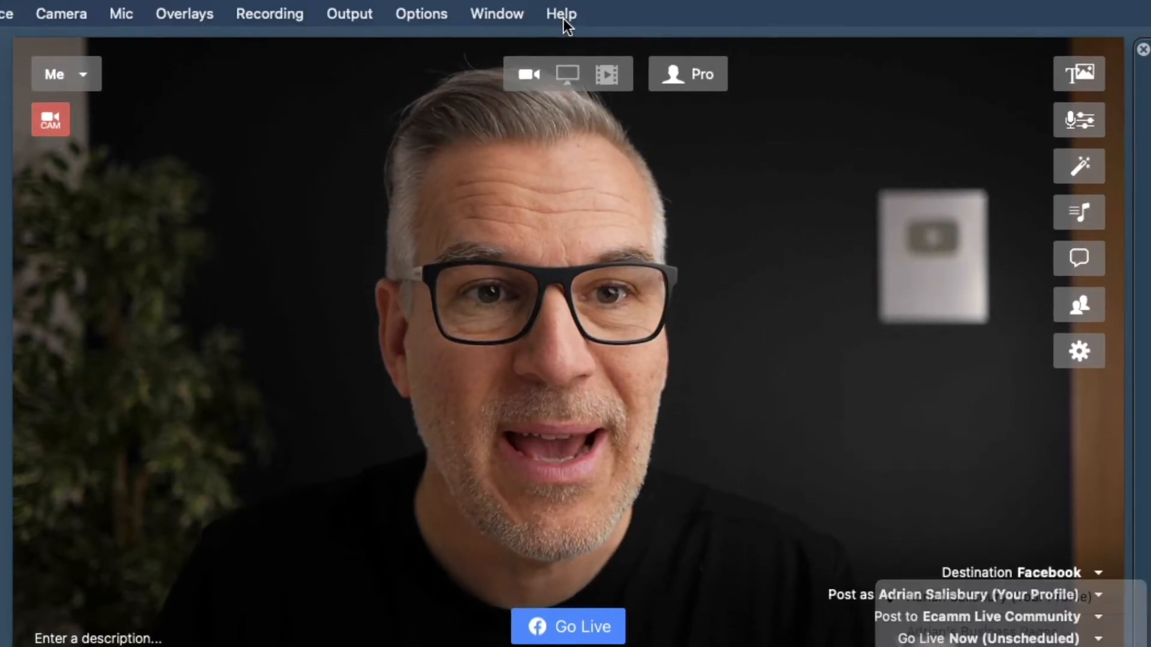
click(561, 13)
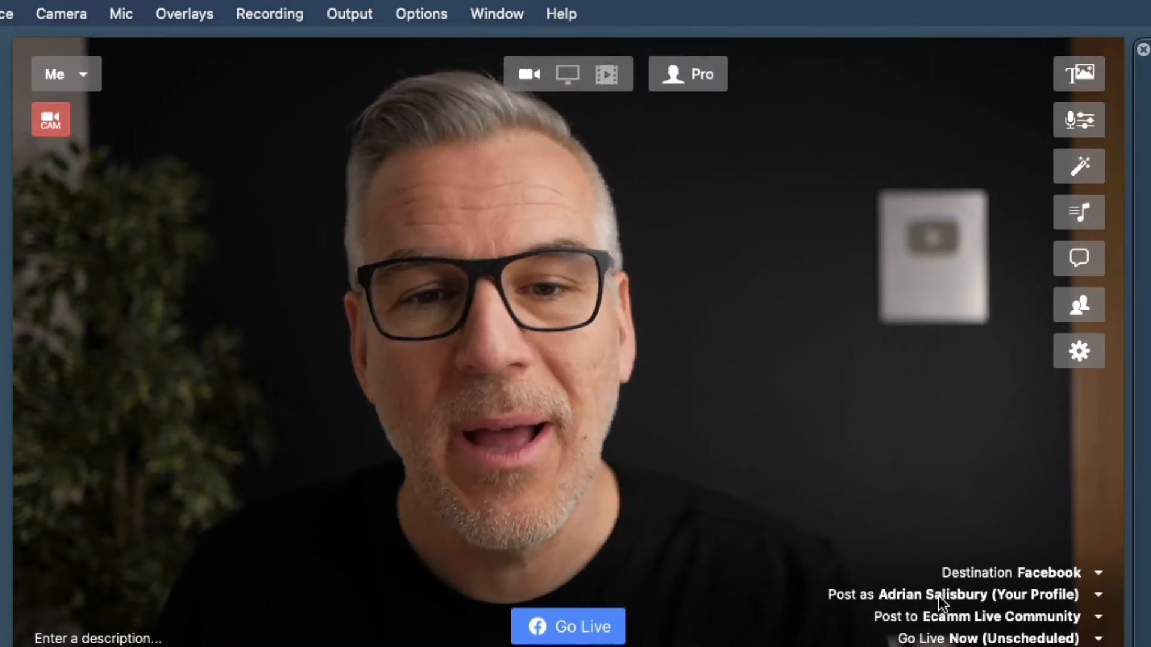
click(954, 594)
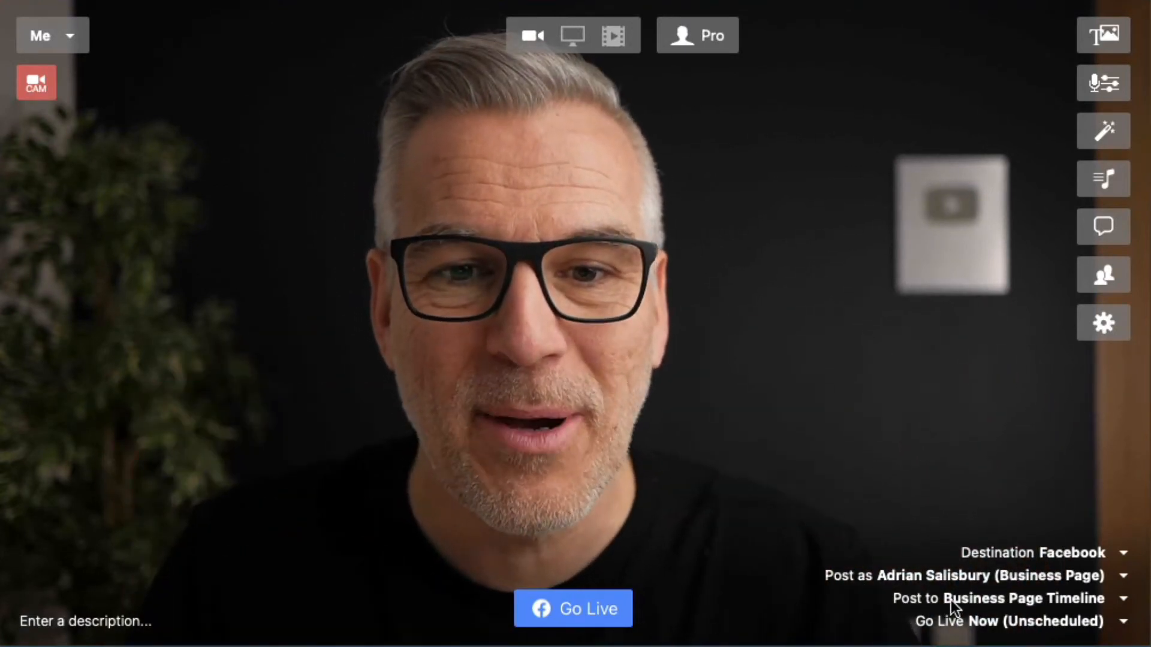
Show the business page's post-to choices: its timeline plus linked groups
click(1002, 598)
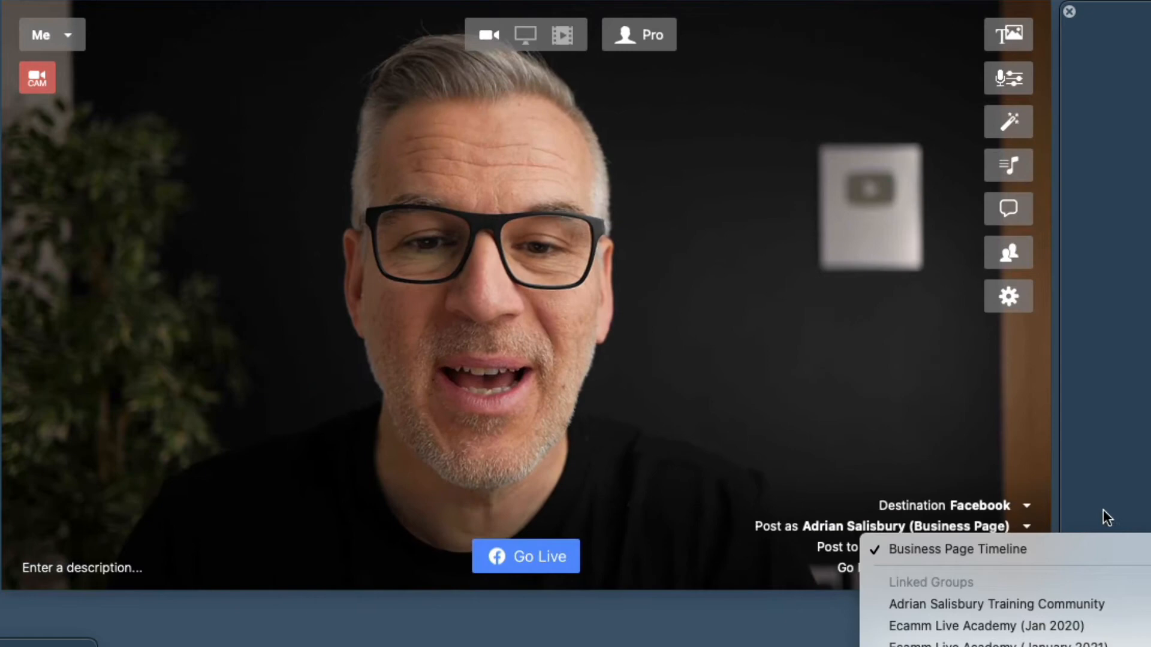
mouse_move(956, 549)
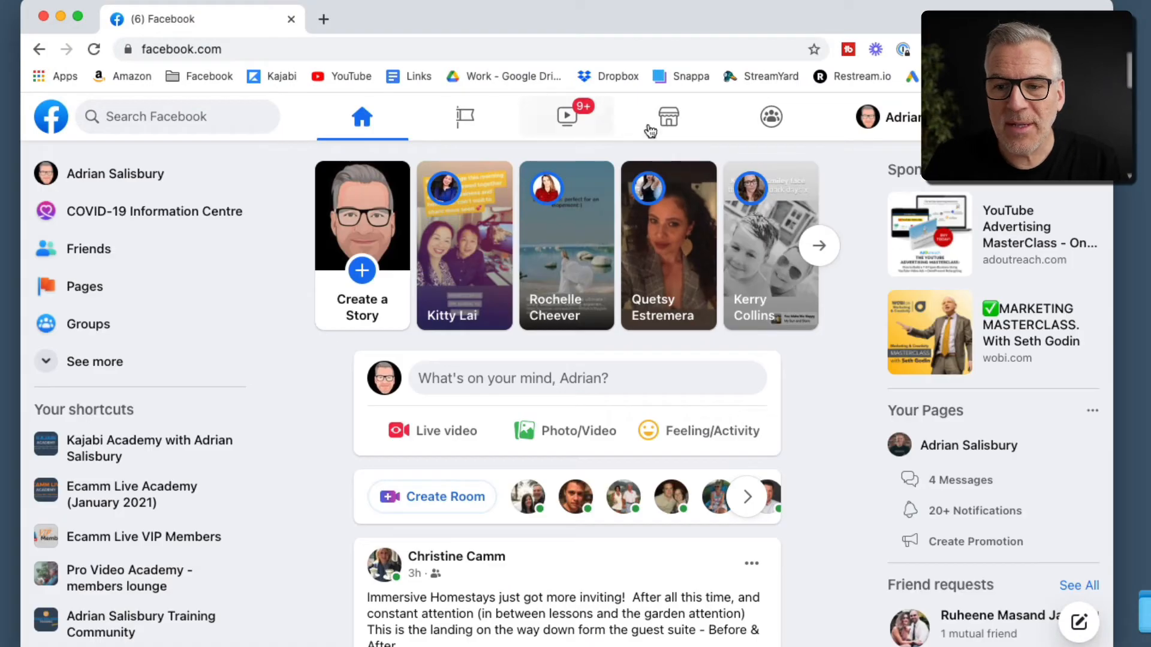
mouse_move(769, 116)
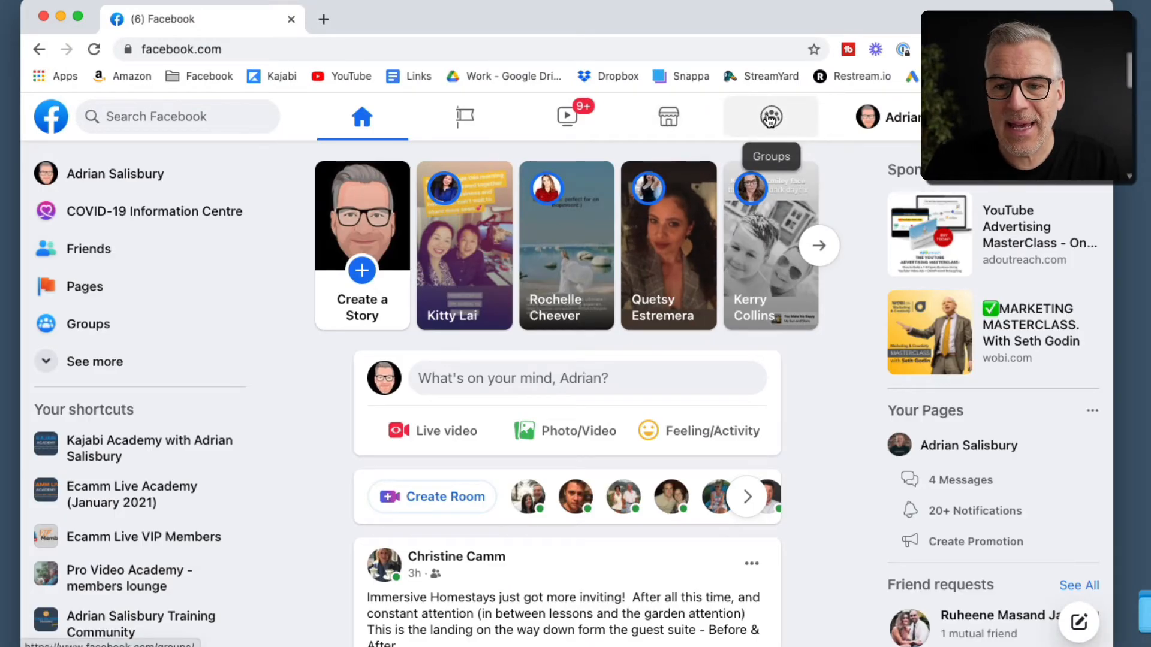
Manage the business page and show its Groups section with linked groups
click(465, 116)
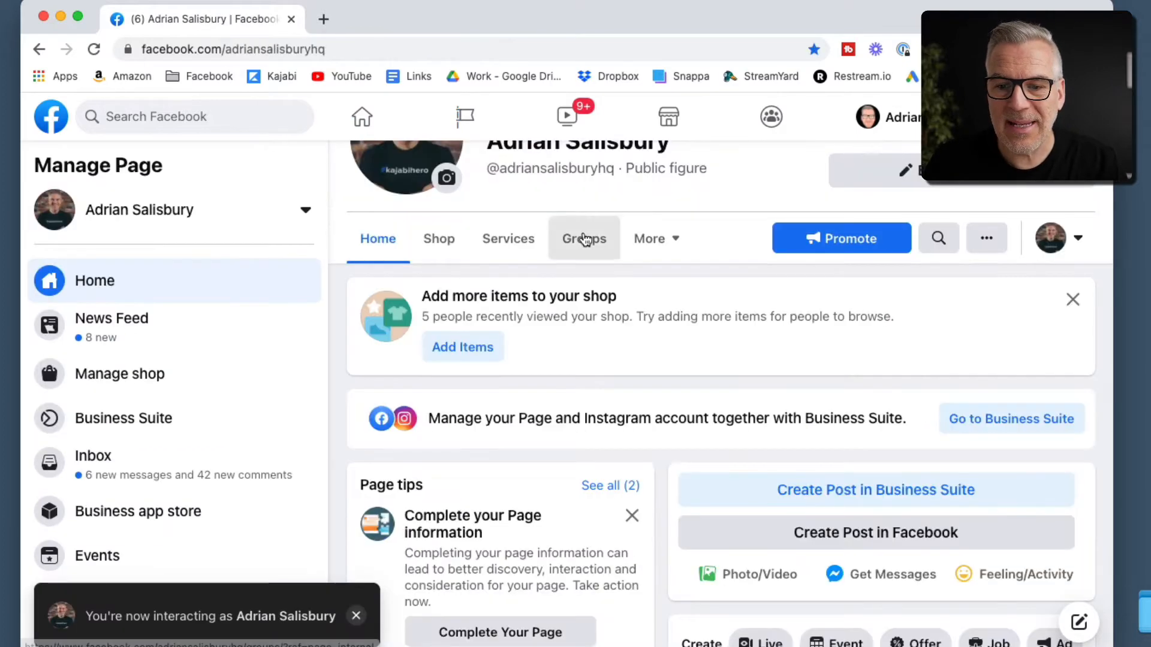
click(584, 238)
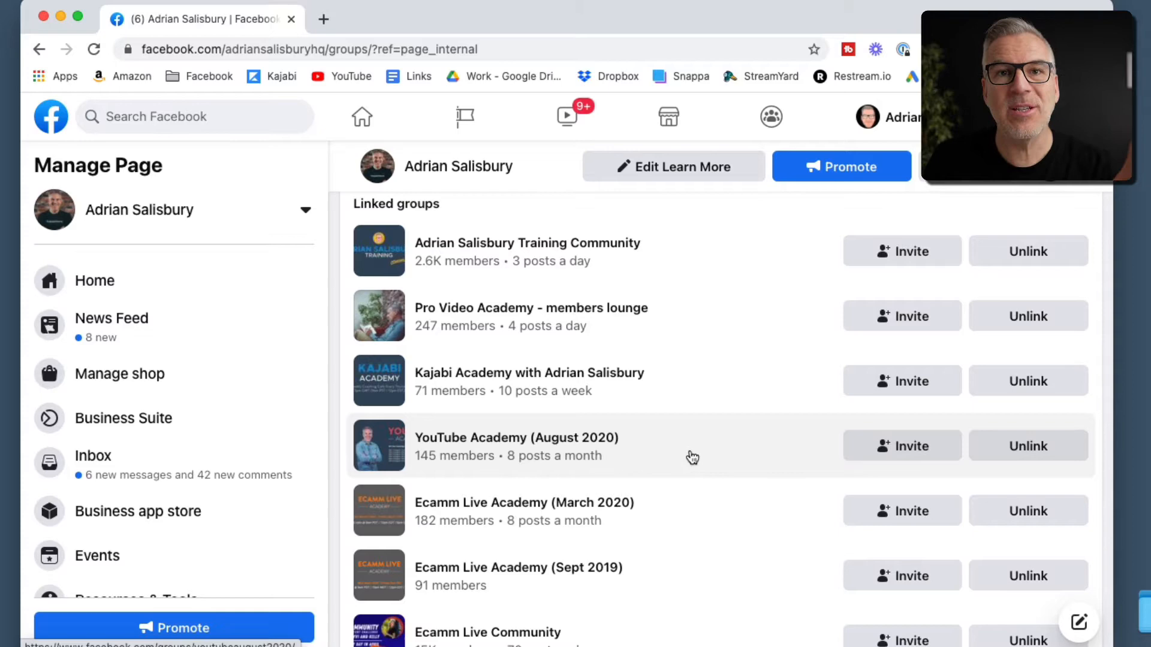
scroll(down, 3)
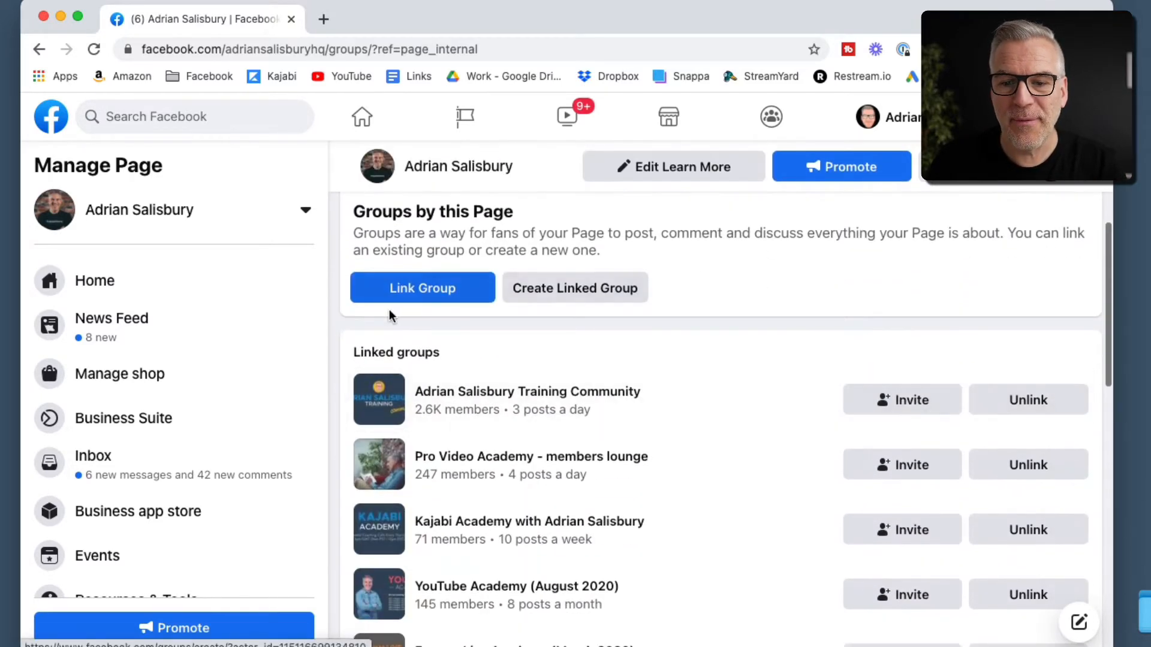
click(422, 288)
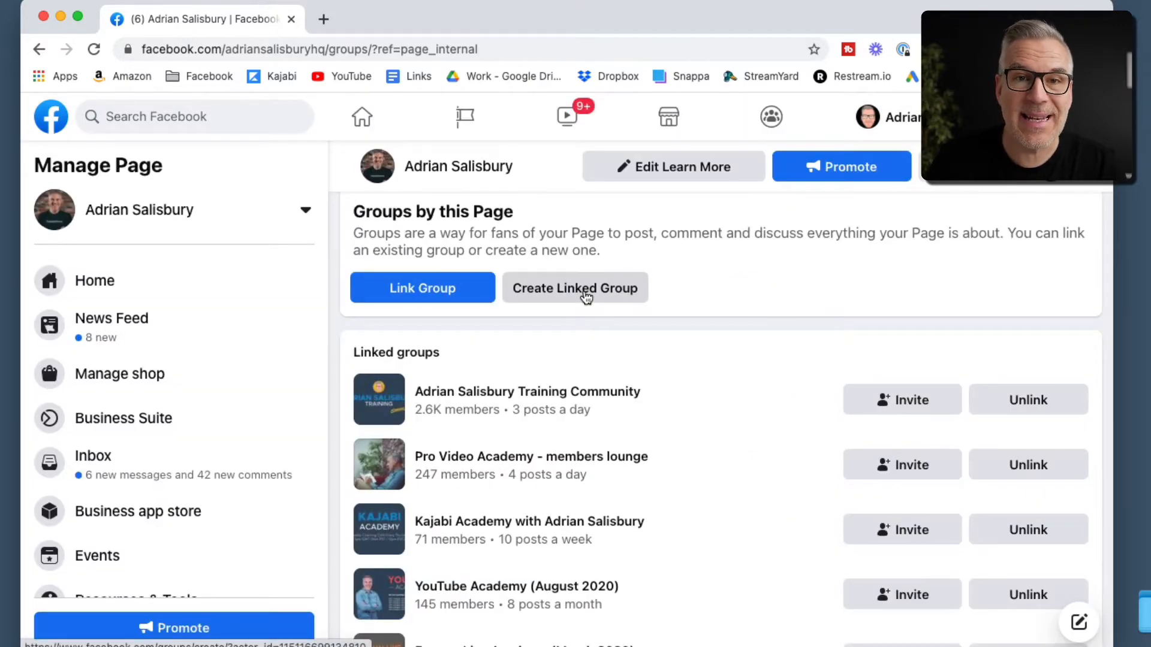
Create a private linked group named 'Ecamm Test Group' for the page
click(576, 287)
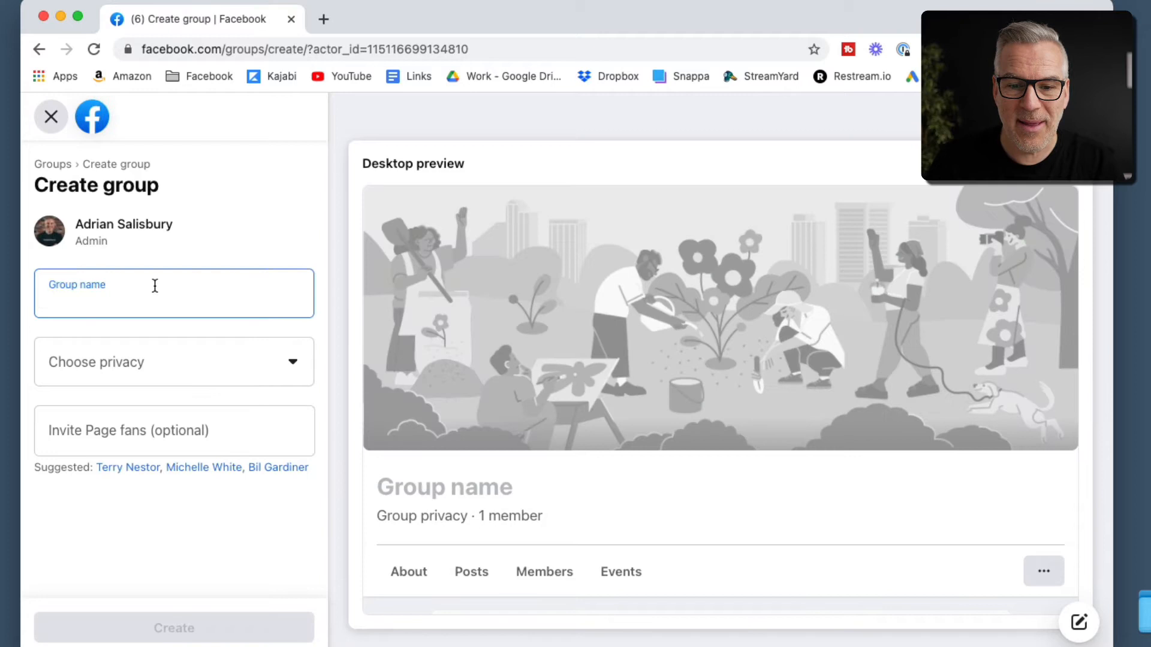
text(Ecamm Test Gr)
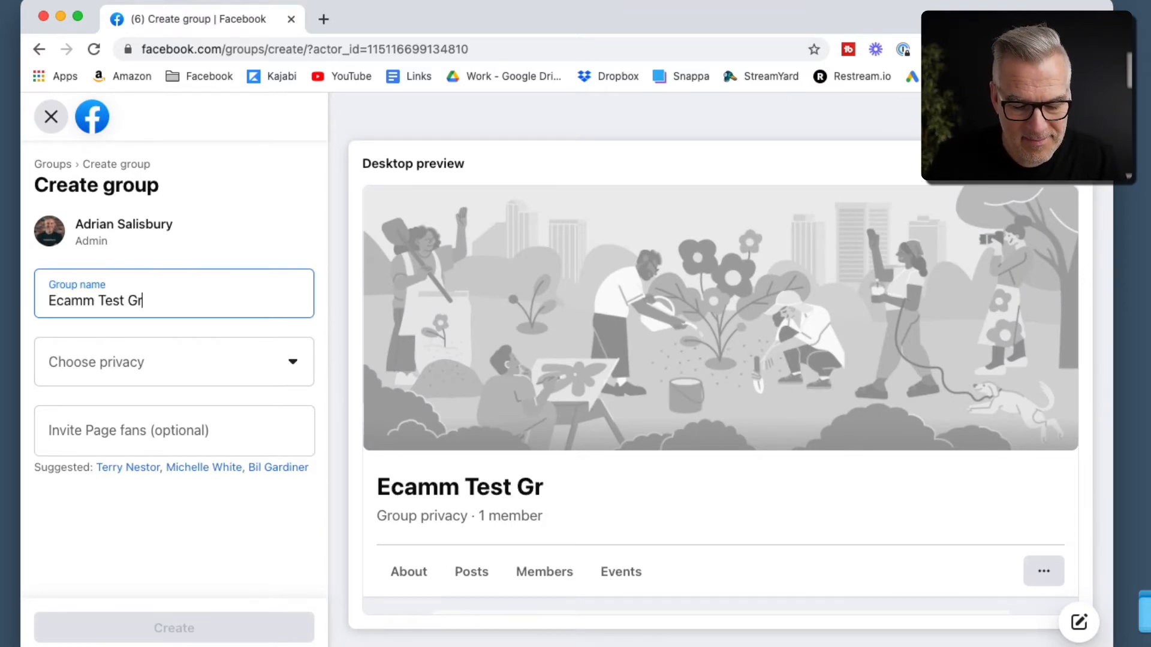
text(oup)
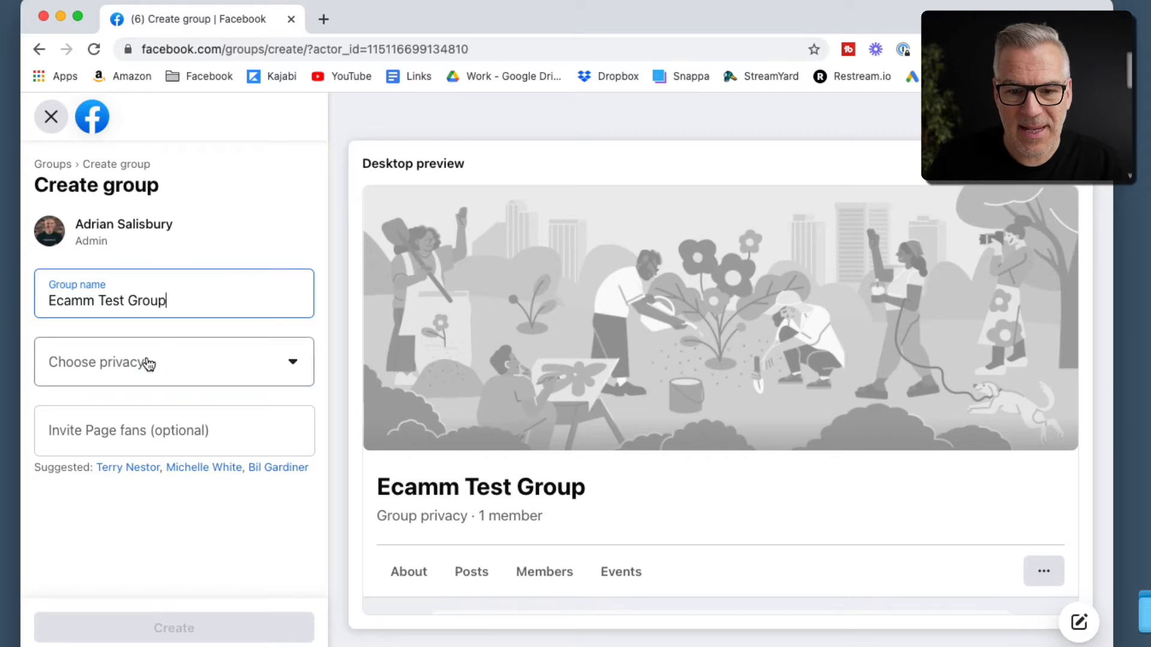
click(174, 361)
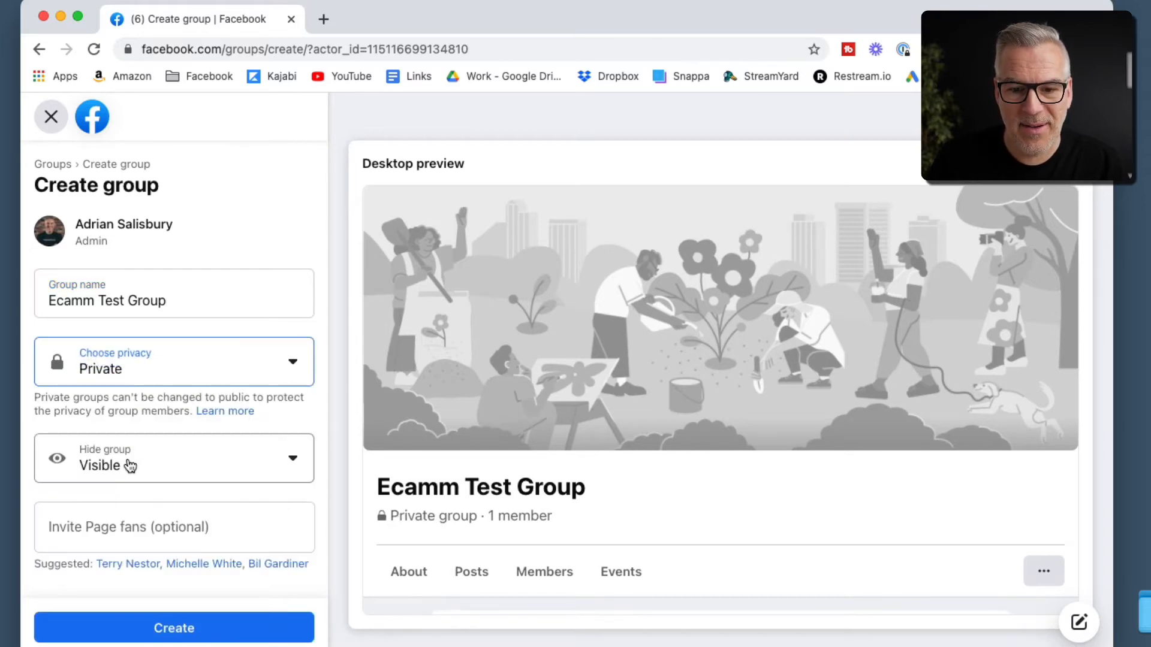
click(174, 627)
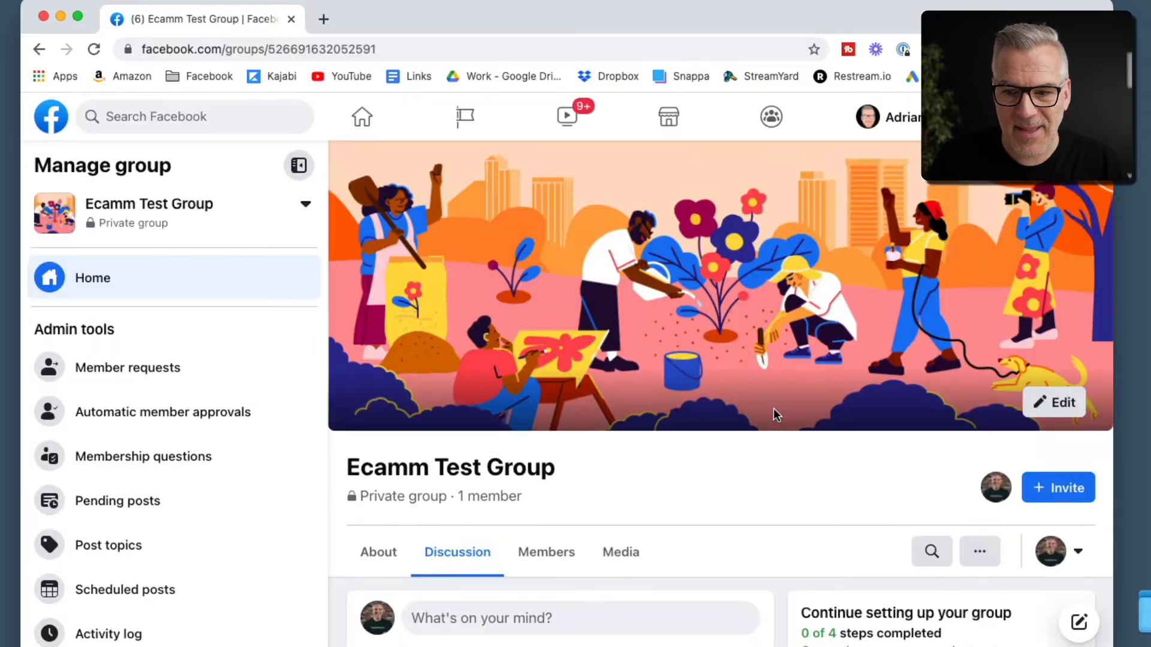
Invite the page fan matching 'adrian' to Ecamm Test Group
click(1058, 488)
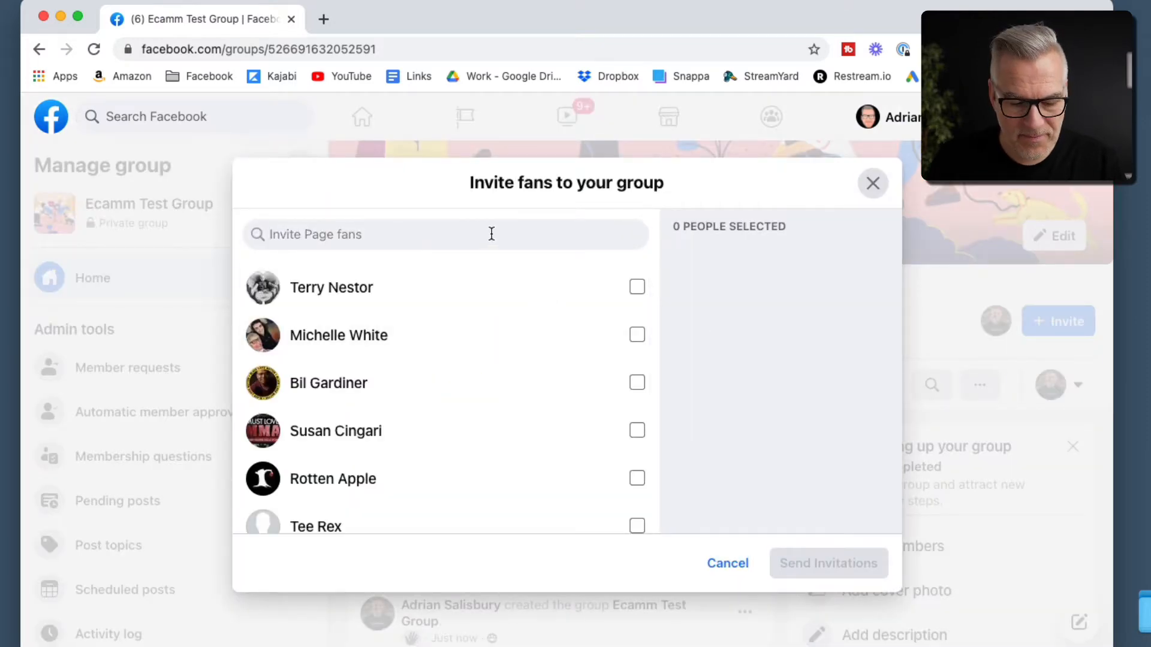
text(adrian)
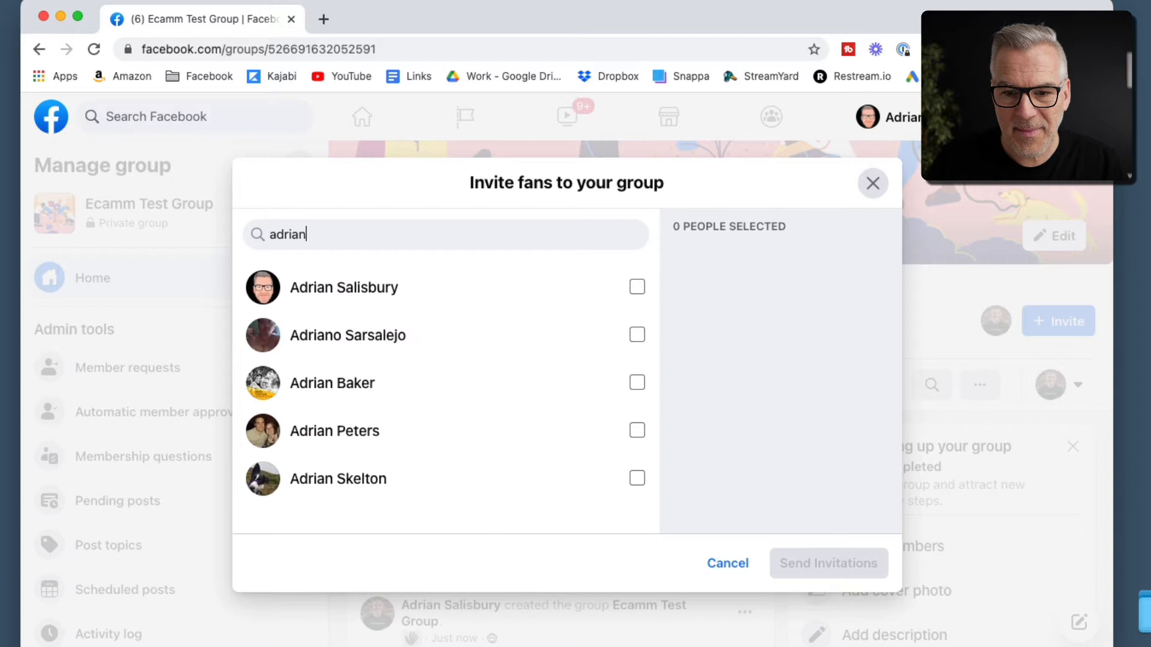
click(636, 286)
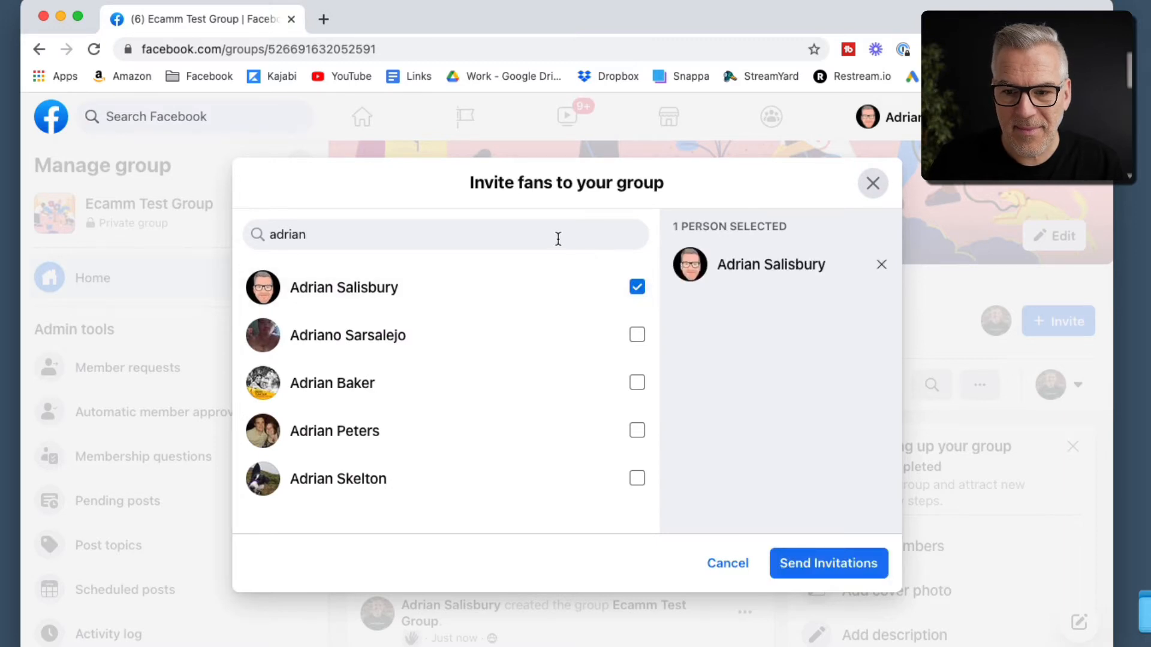
click(828, 564)
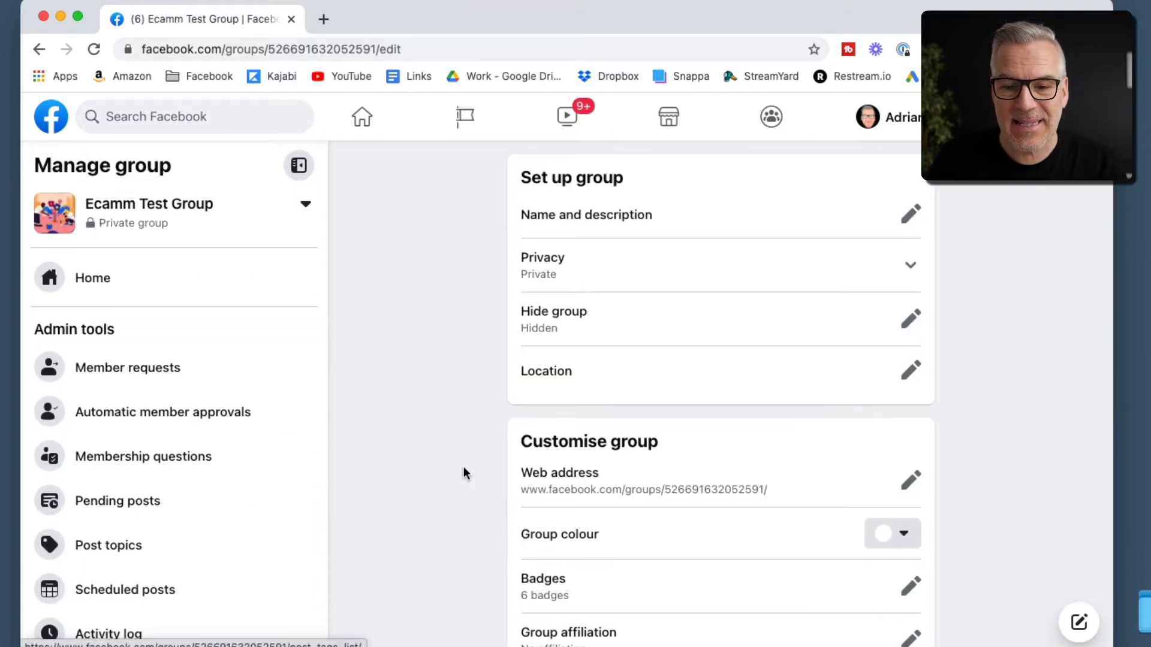
Add the Ecamm Live for Mac app to Ecamm Test Group via its Apps settings
scroll(down, 3)
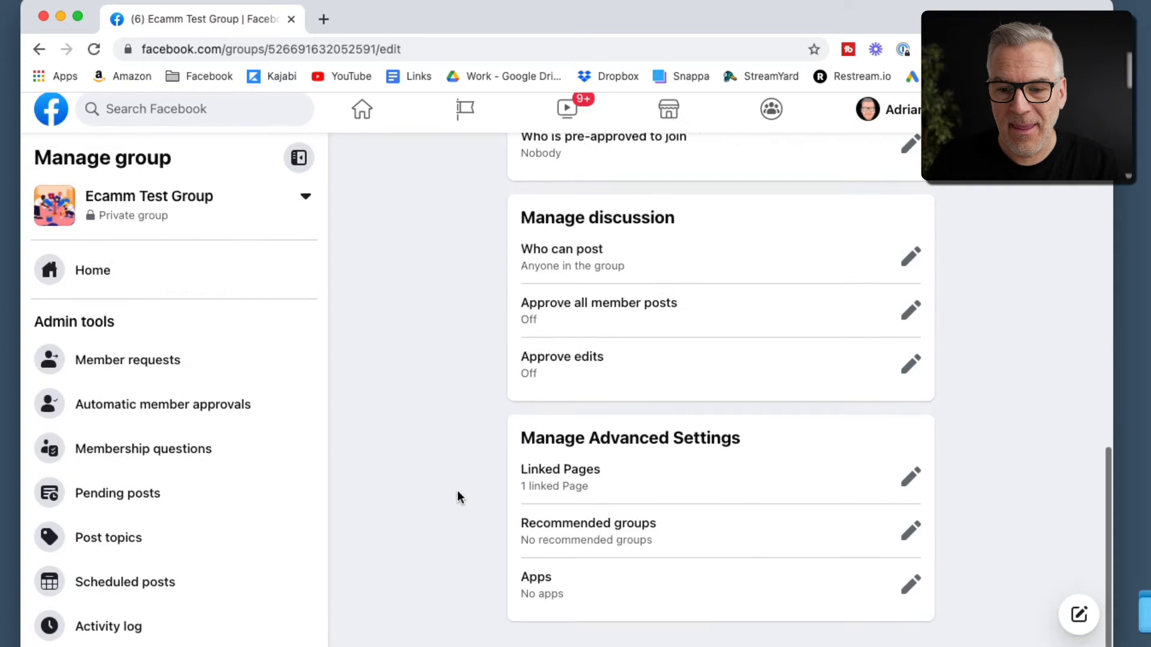
click(911, 584)
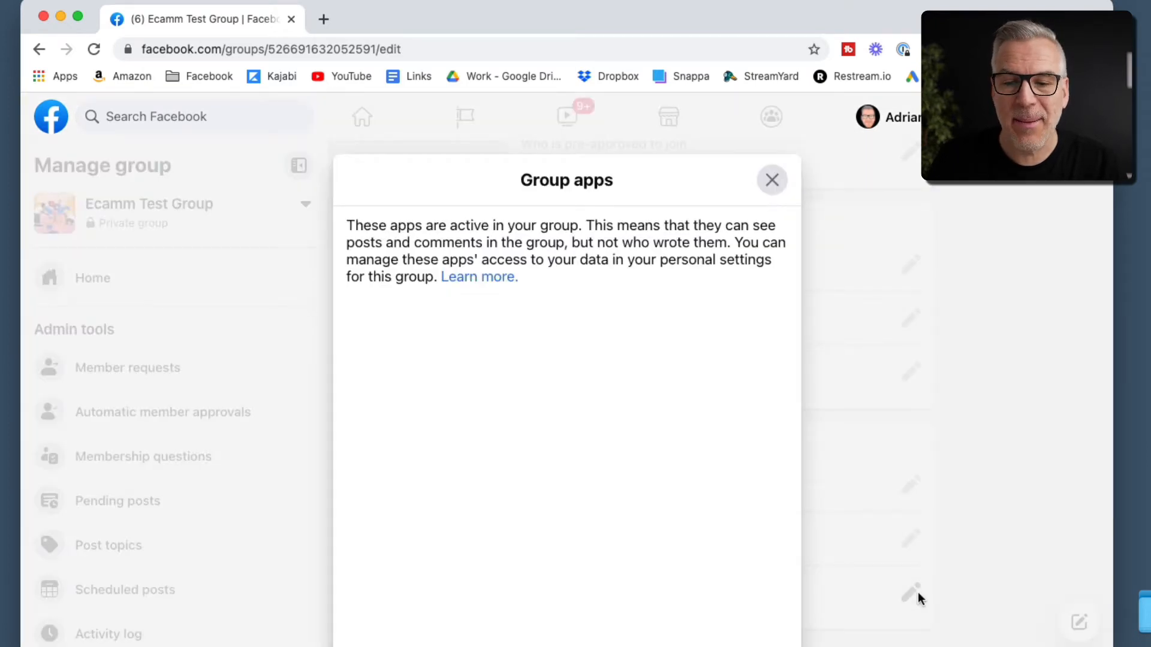
click(770, 180)
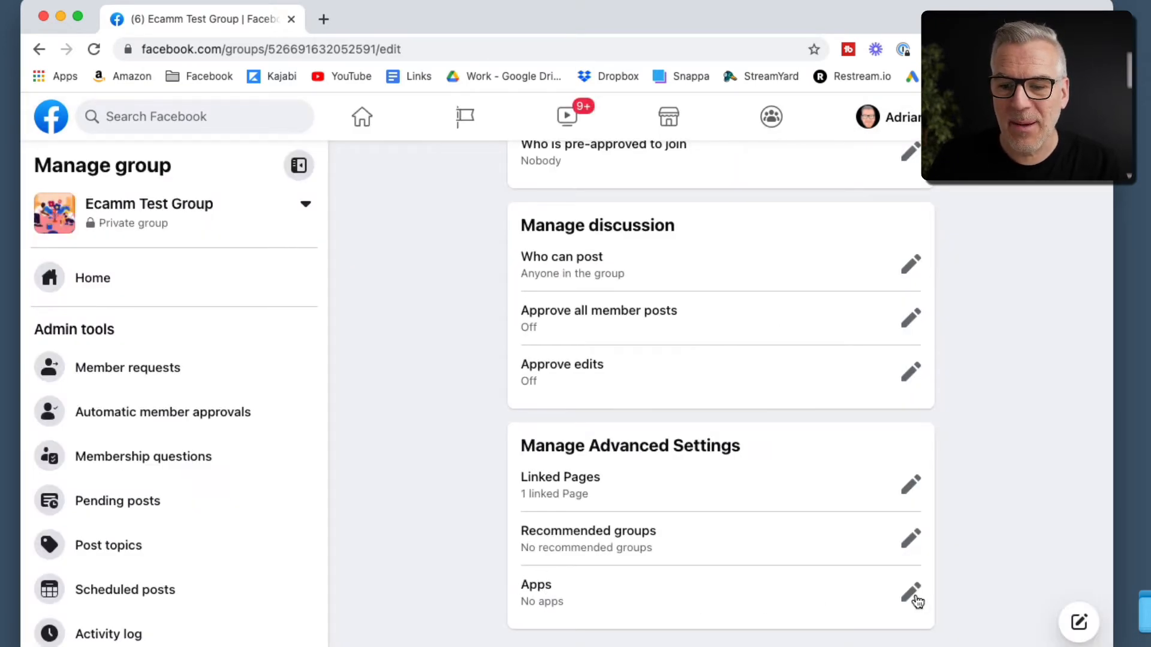
click(912, 593)
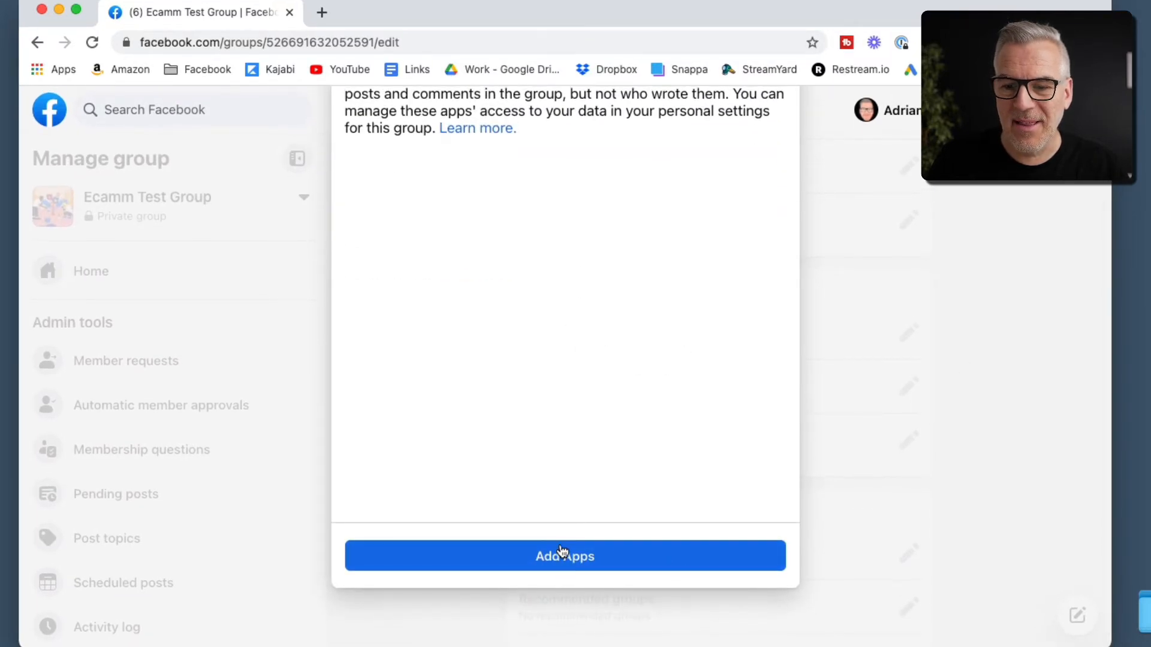
click(565, 555)
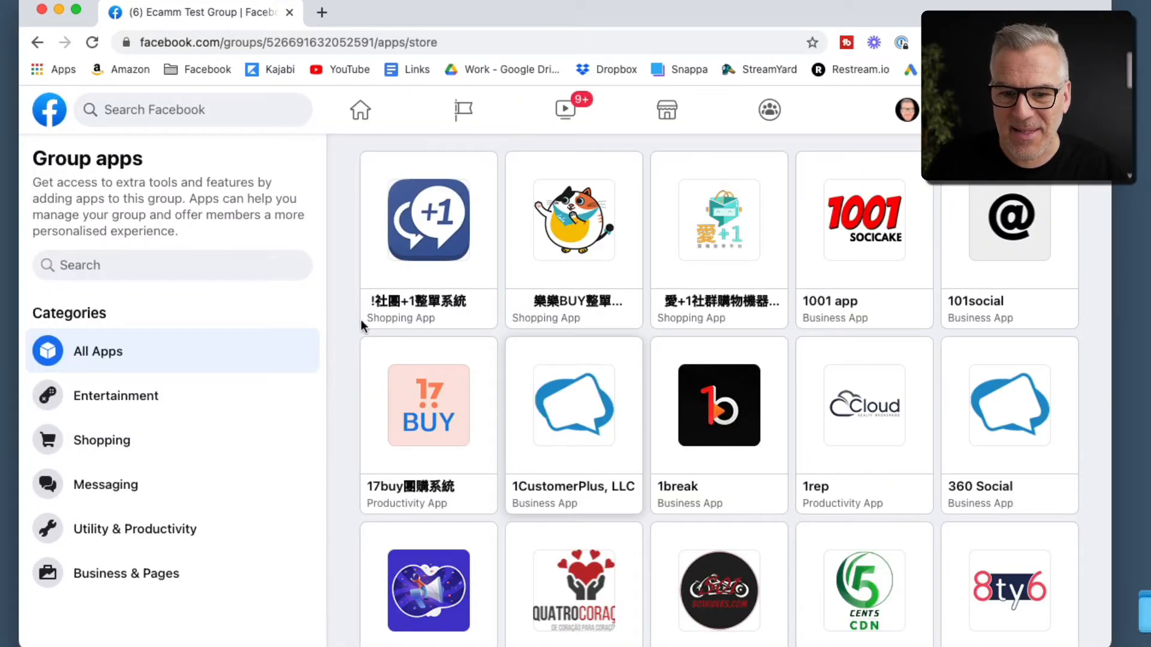
text(e)
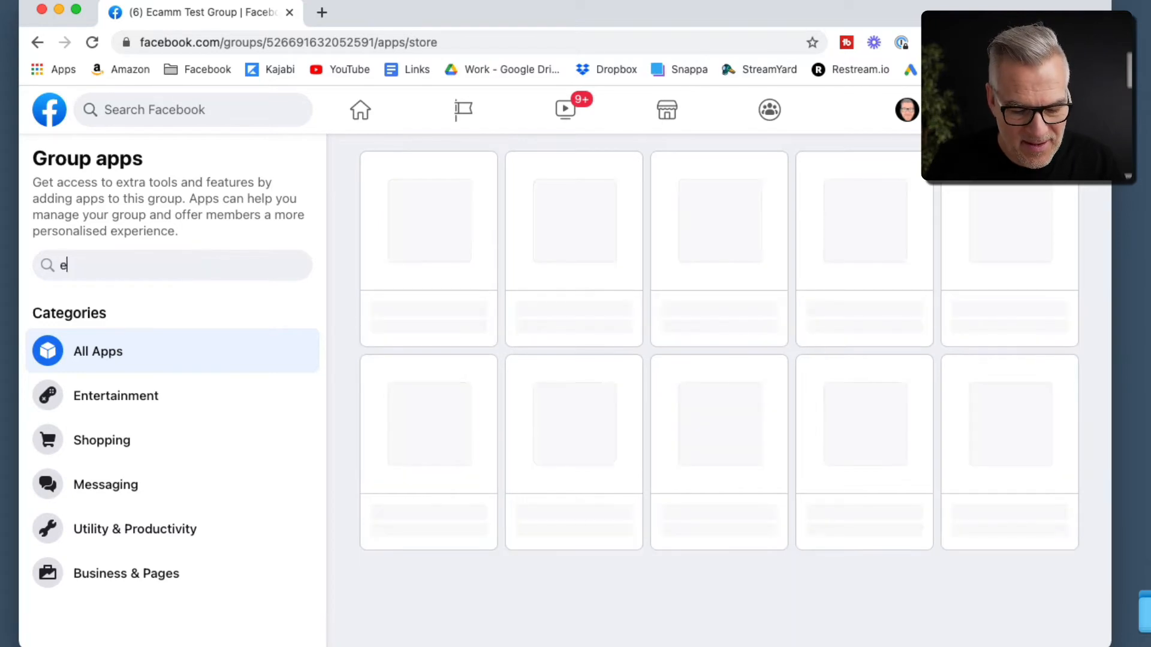
text(camm)
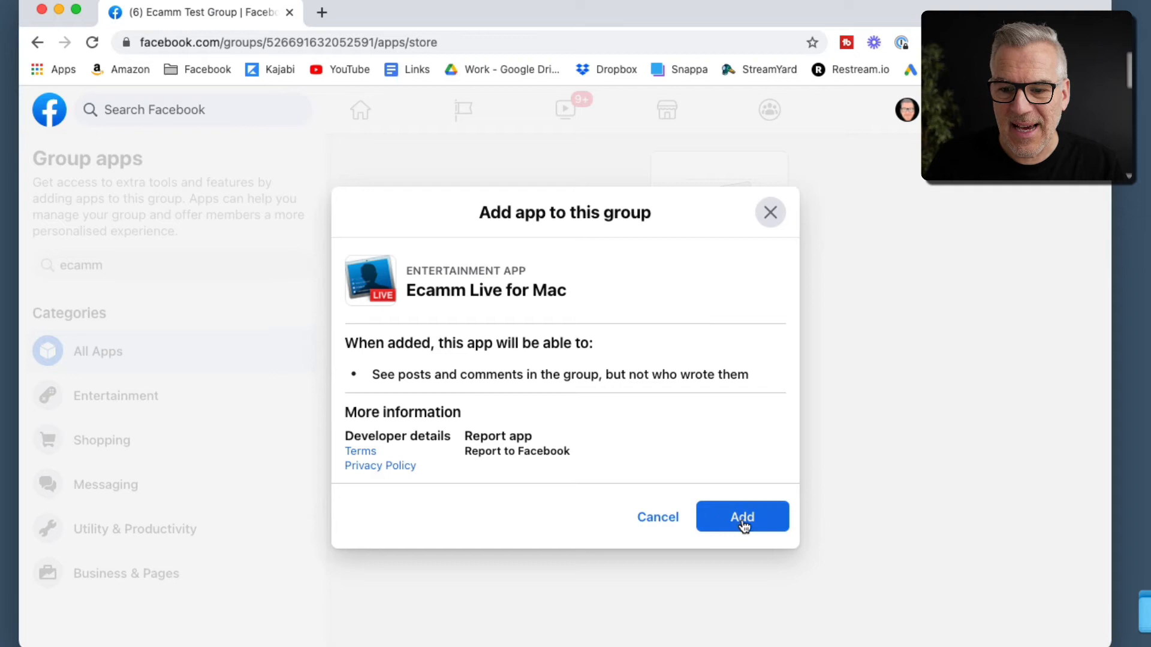
click(742, 515)
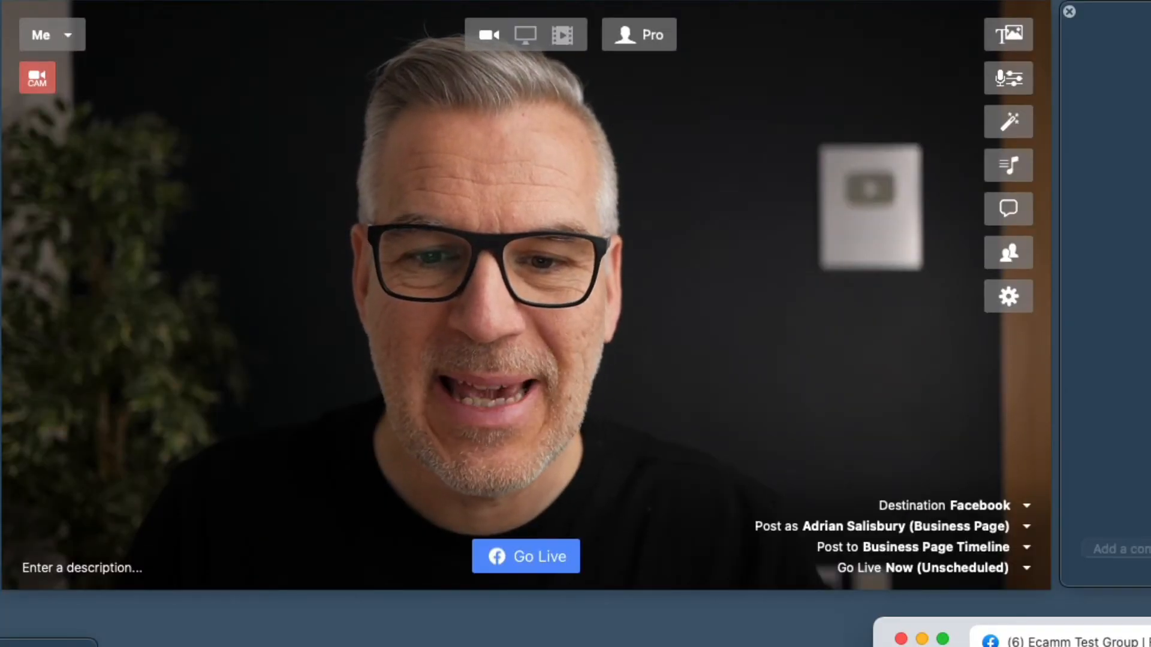
Post as the Adrian Salisbury business page into the linked Ecamm Test Group
click(1027, 526)
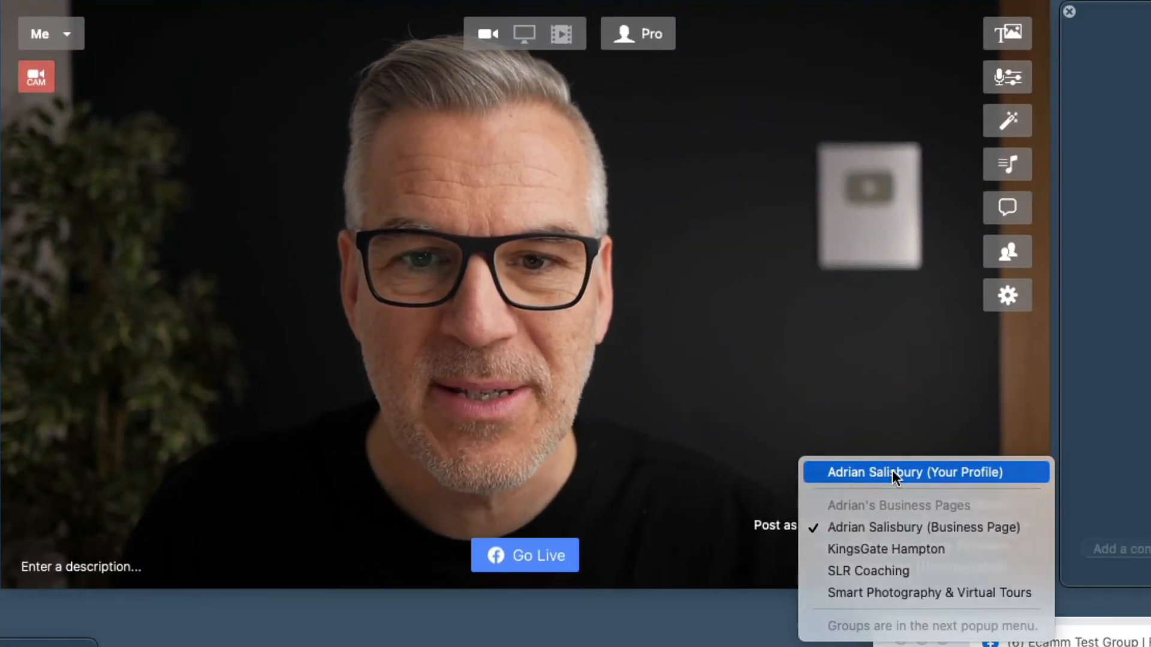
click(926, 472)
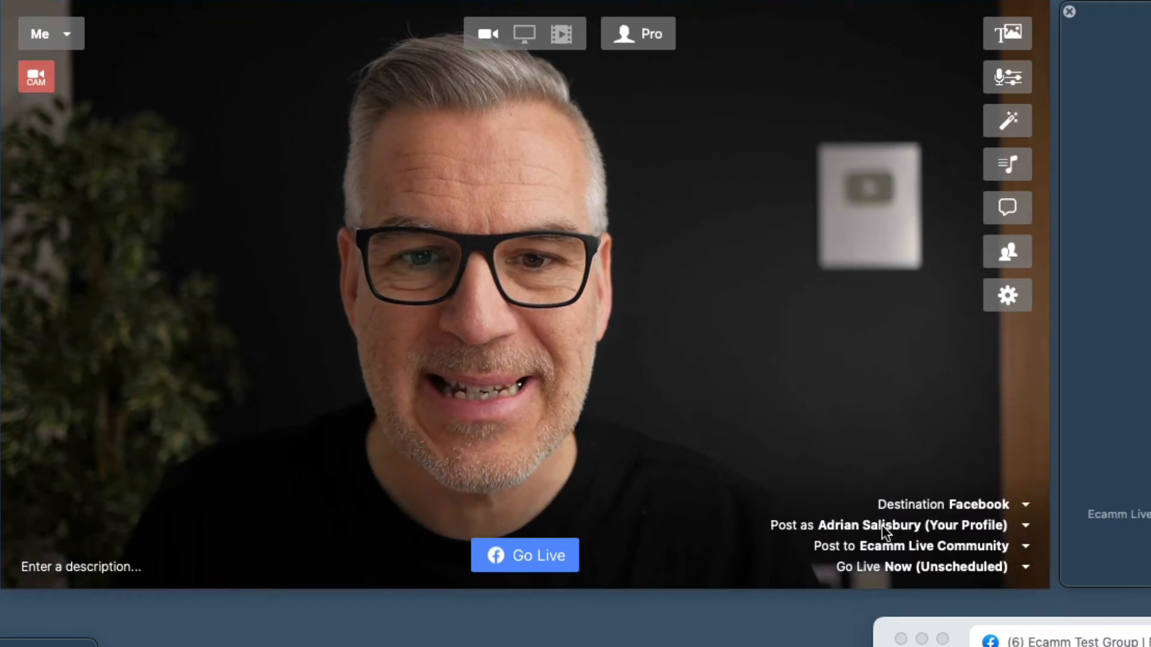
click(909, 525)
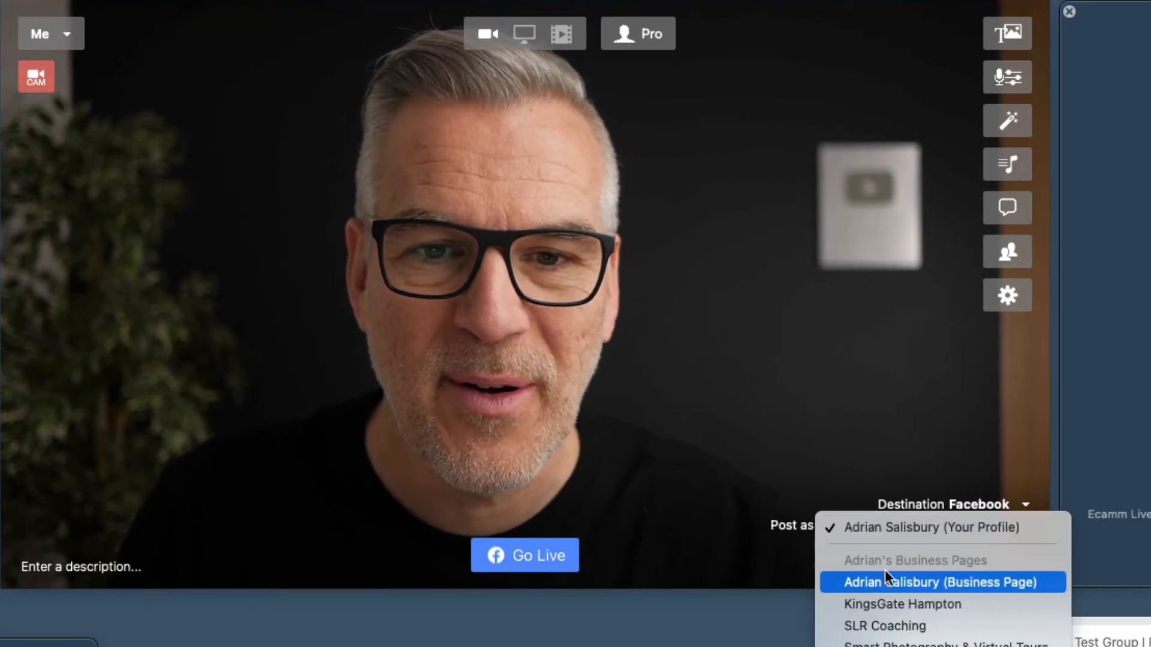
click(942, 583)
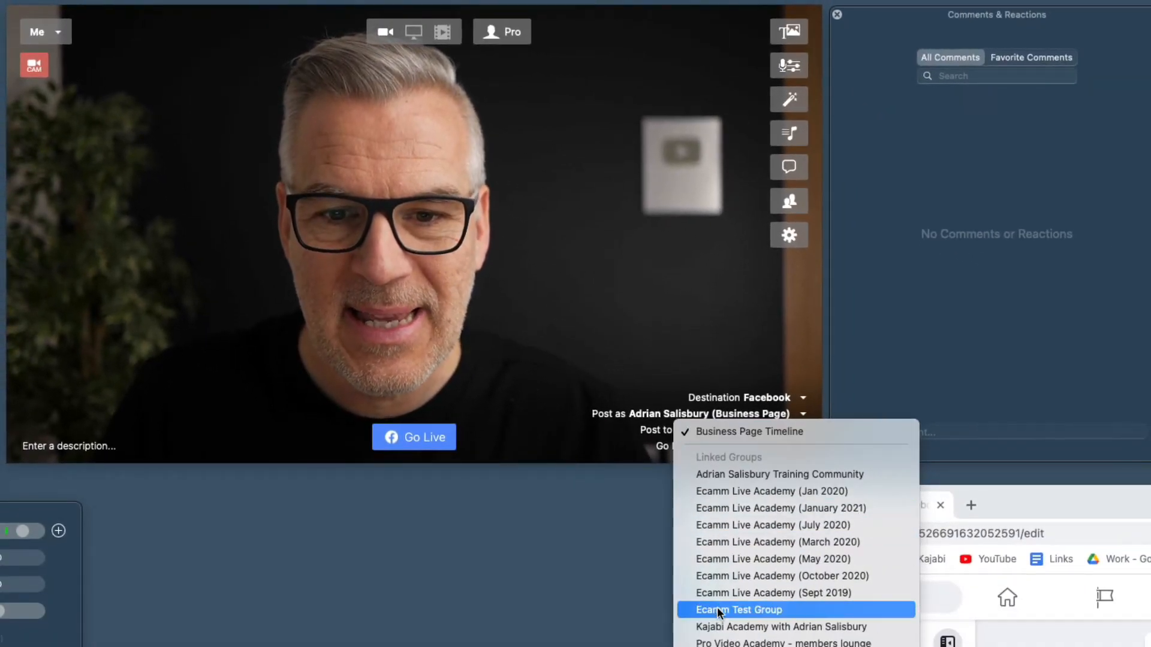
click(737, 610)
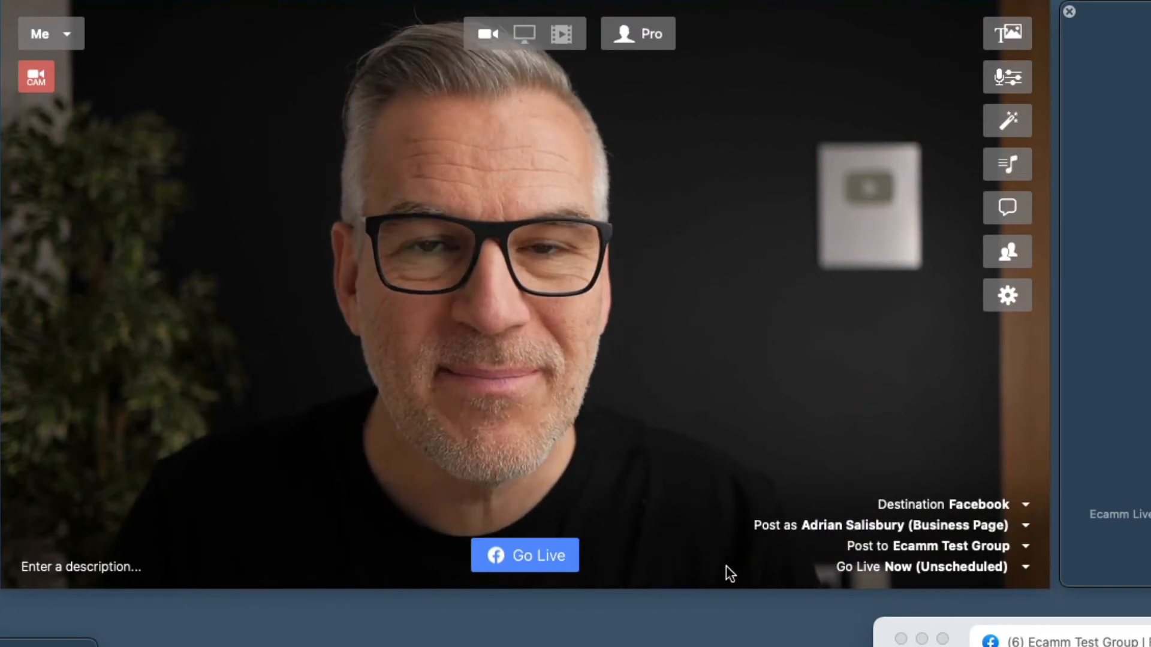
Fill the description field with 'This is my first live into this group'
click(919, 567)
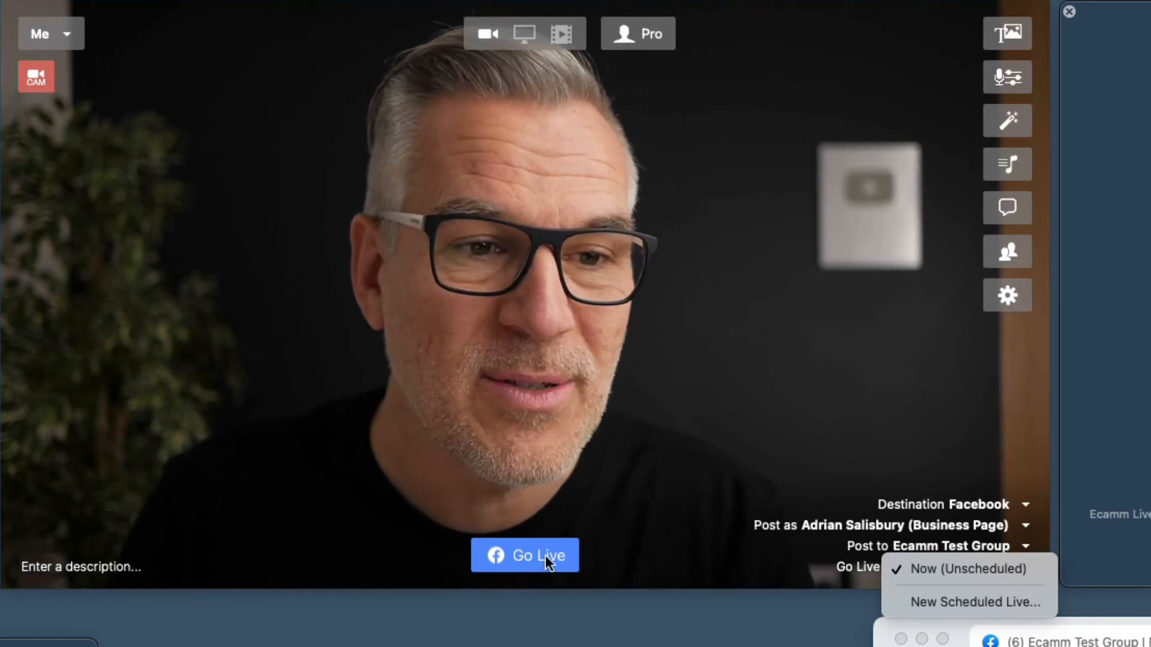
click(968, 569)
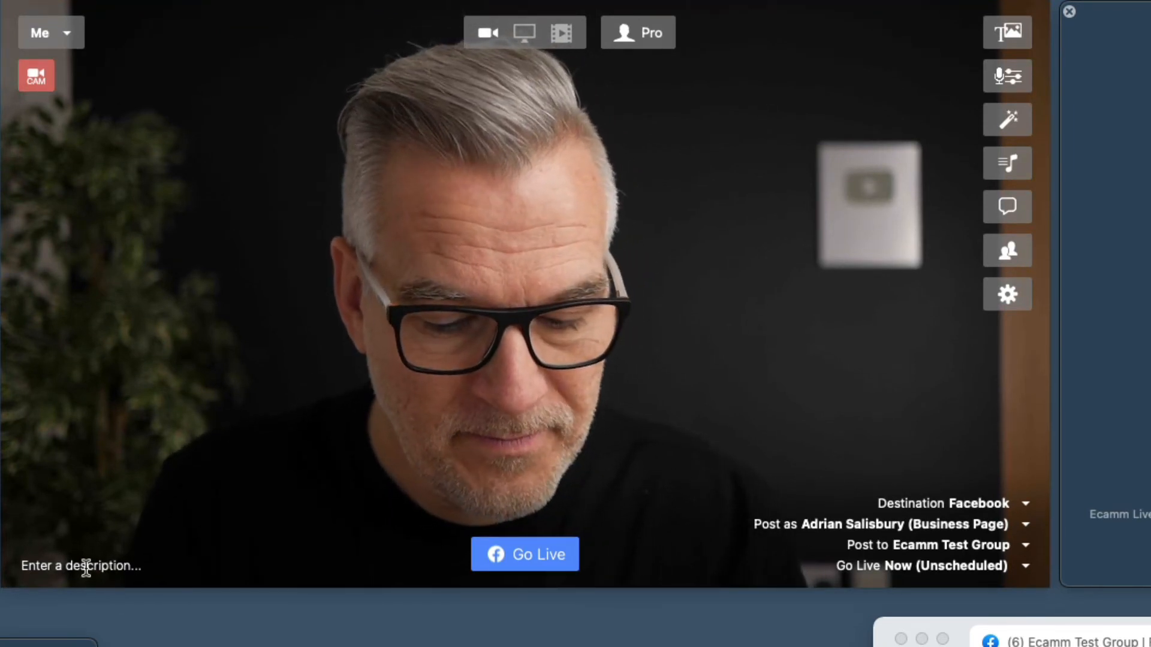
text(This is my)
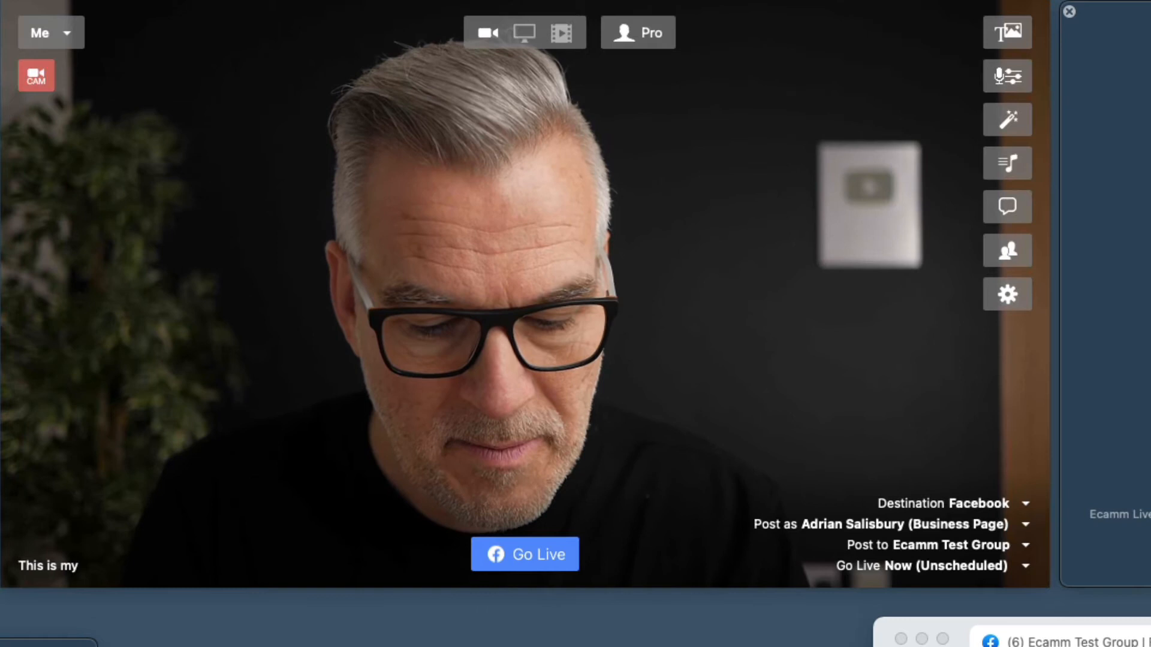
text(first live i)
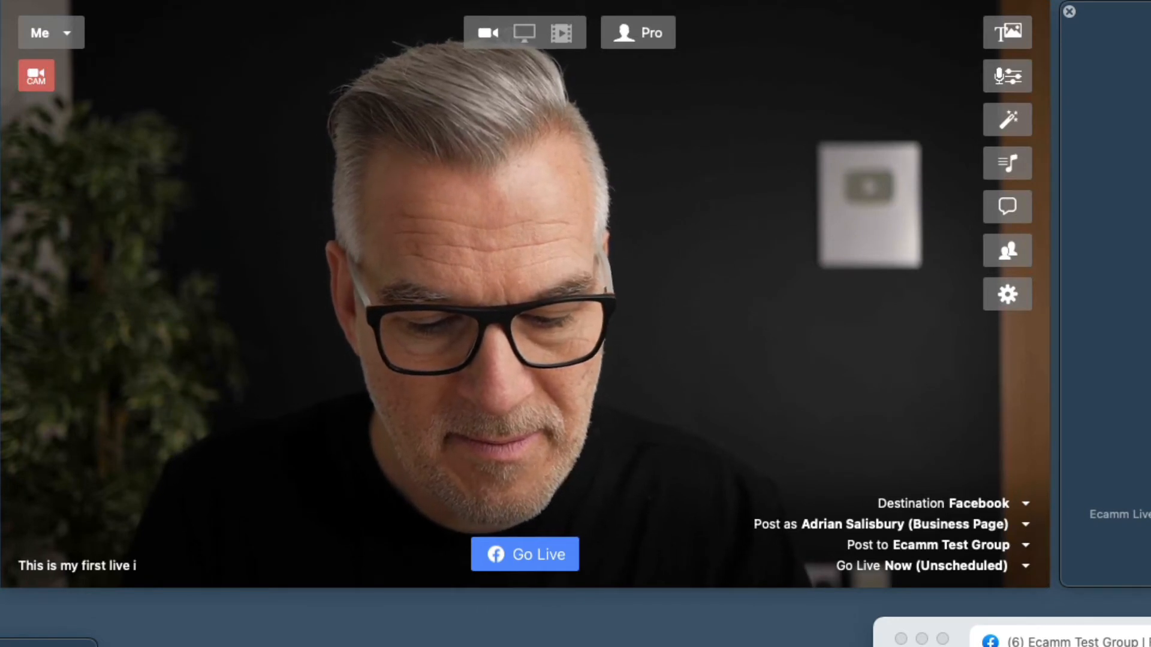
text(nto this grou)
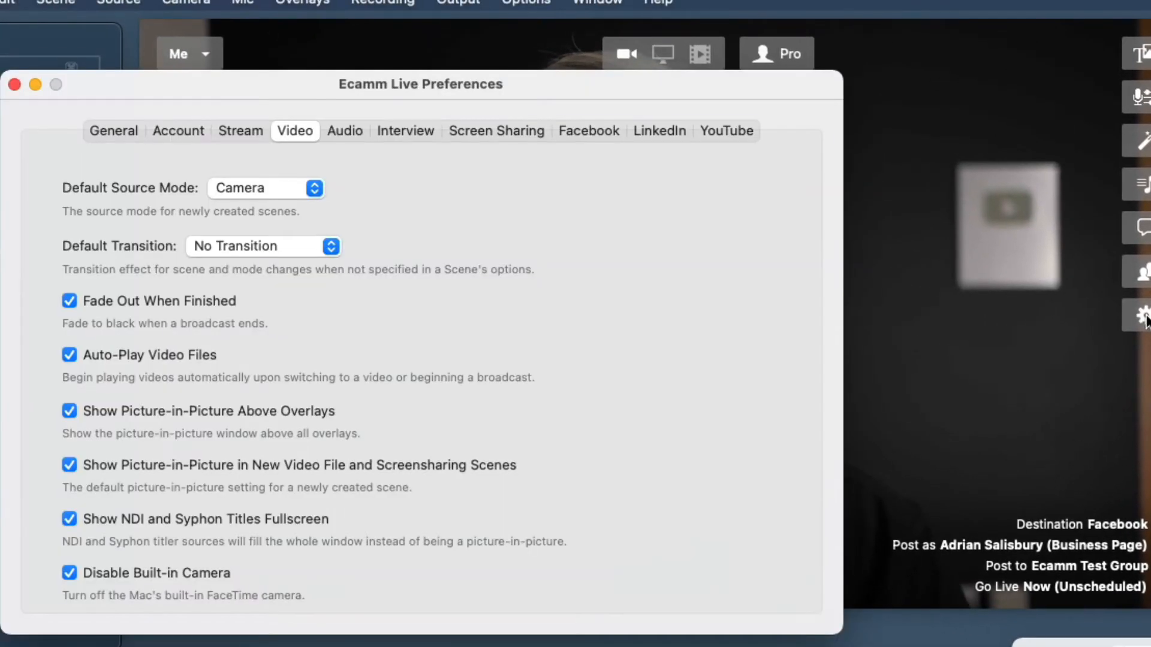
mouse_move(248, 145)
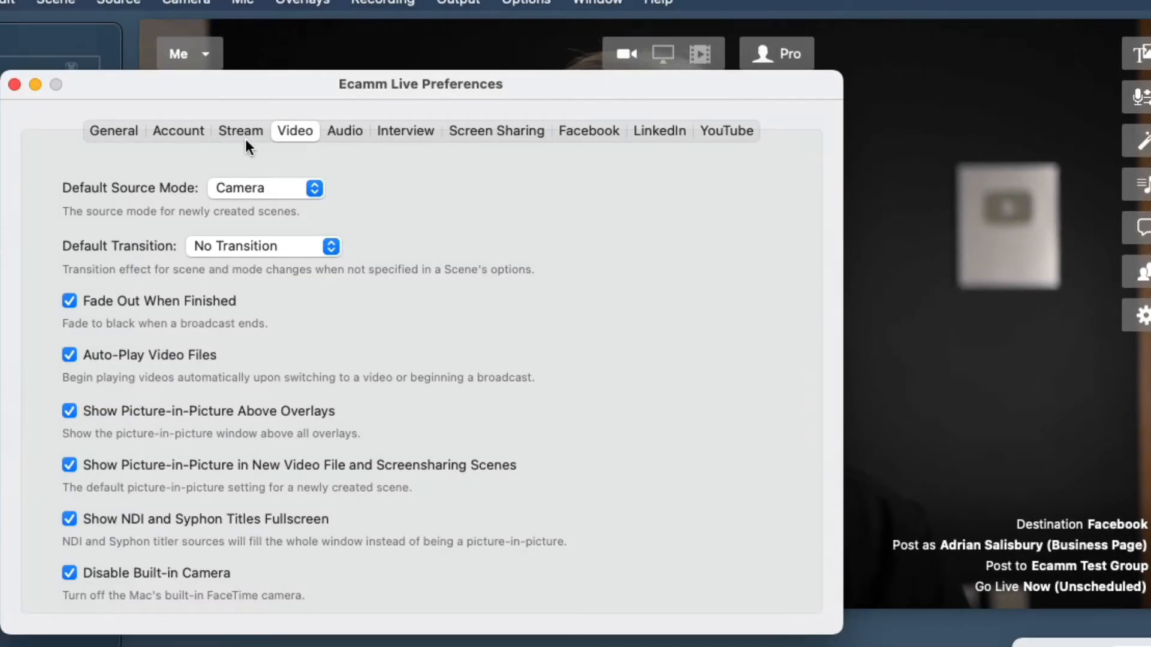
Set the broadcast title to 'First Live'
click(588, 131)
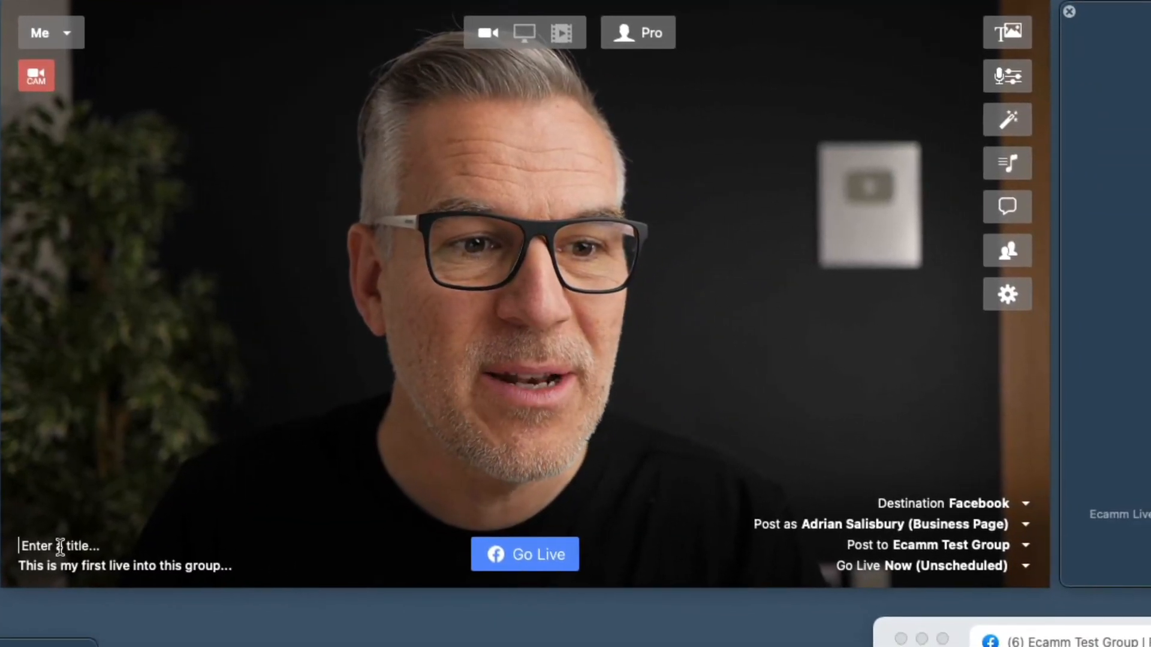
text(F)
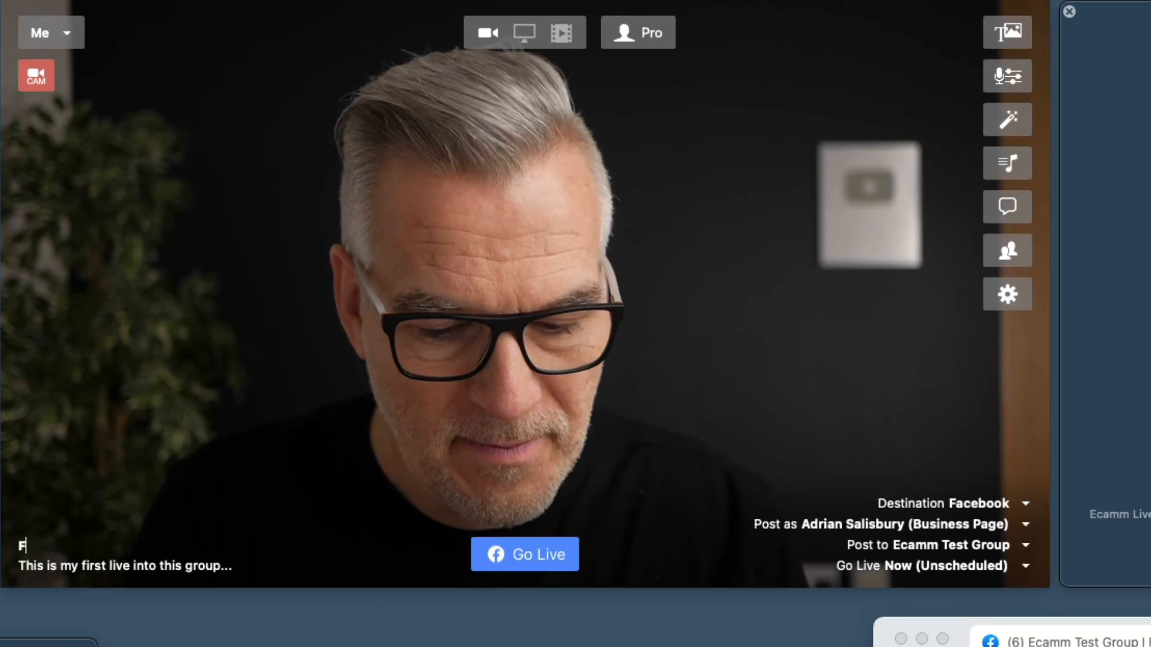
text(irst Live)
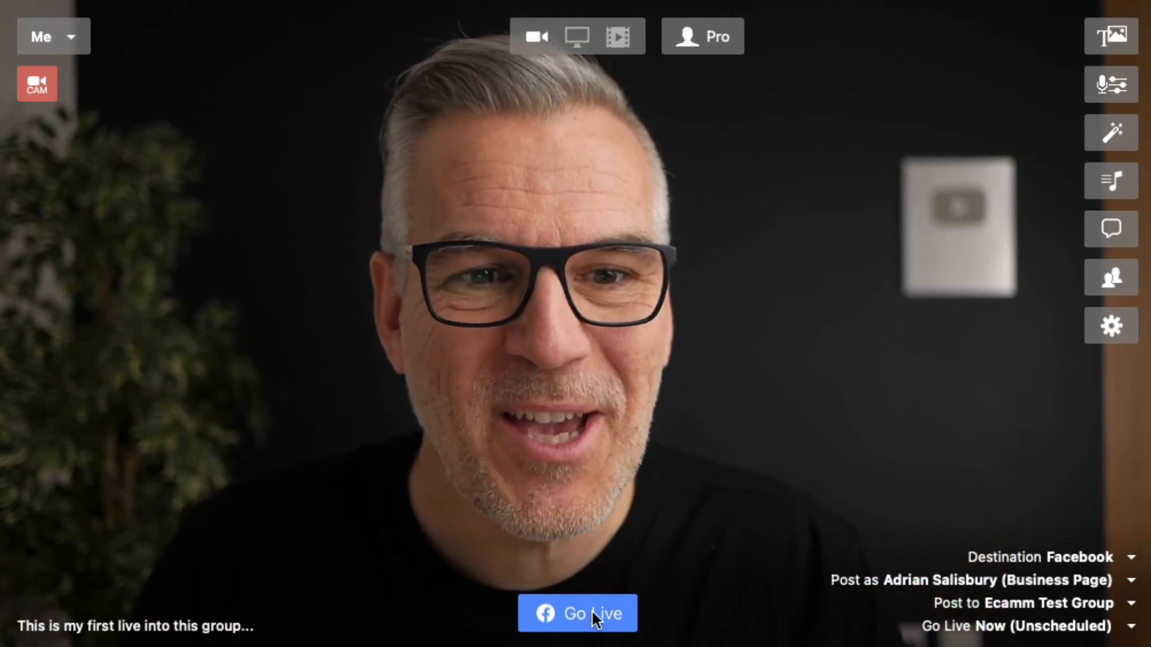
Go live to the Ecamm Test Group as the business page and wait for the LIVE timer
click(576, 614)
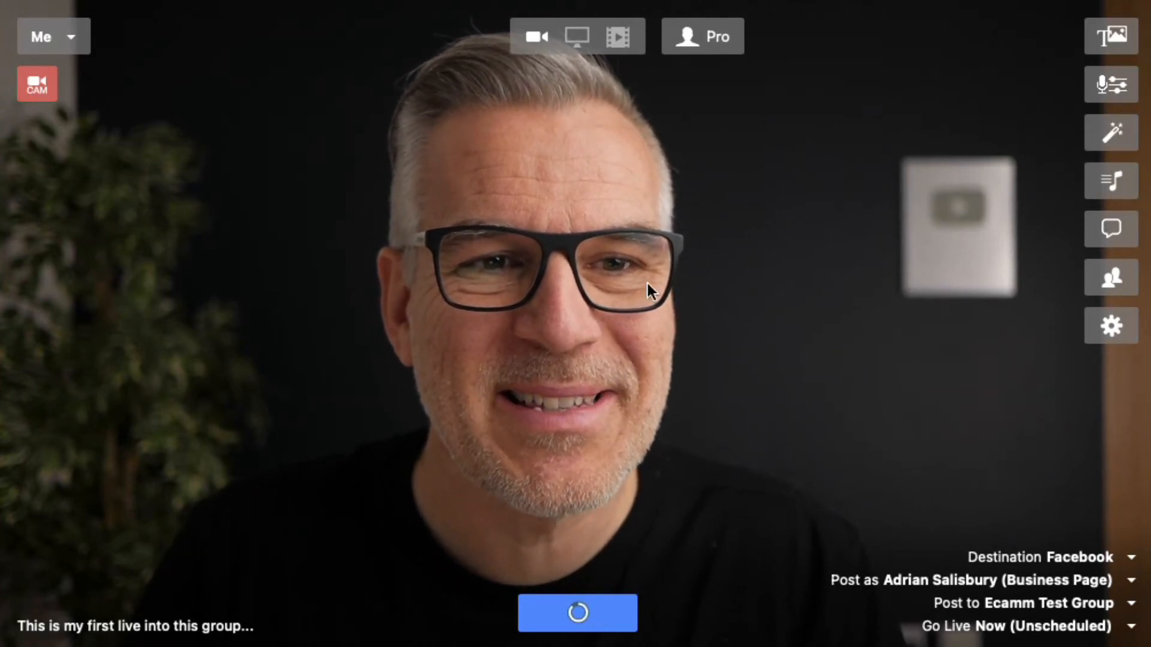
click(578, 613)
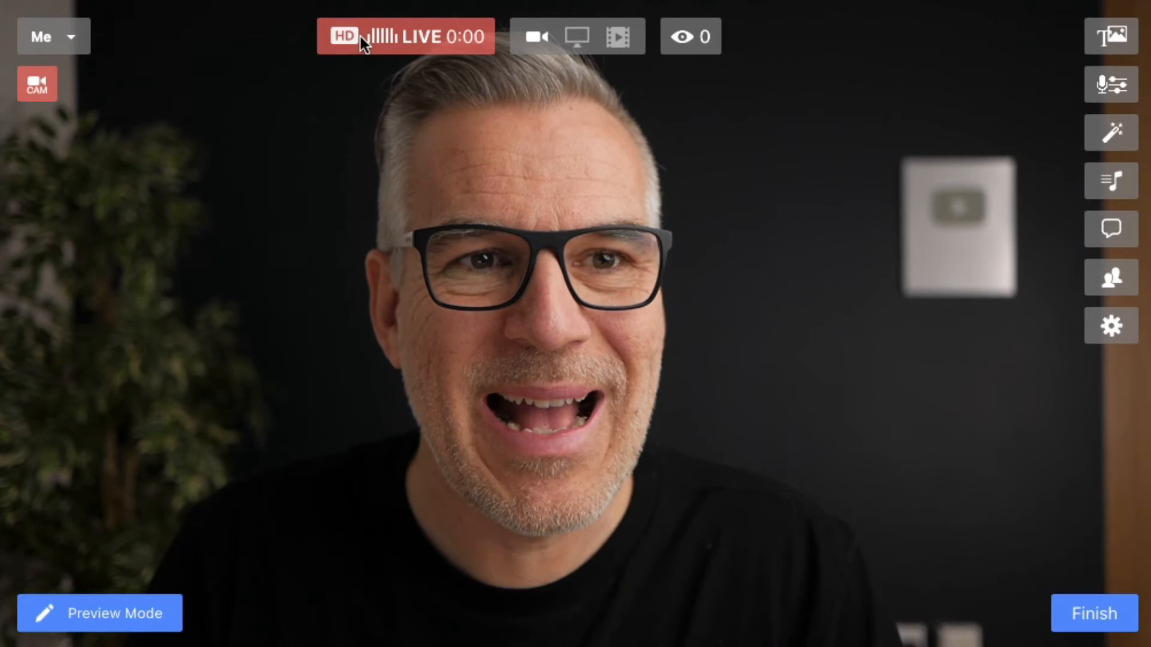
mouse_move(343, 37)
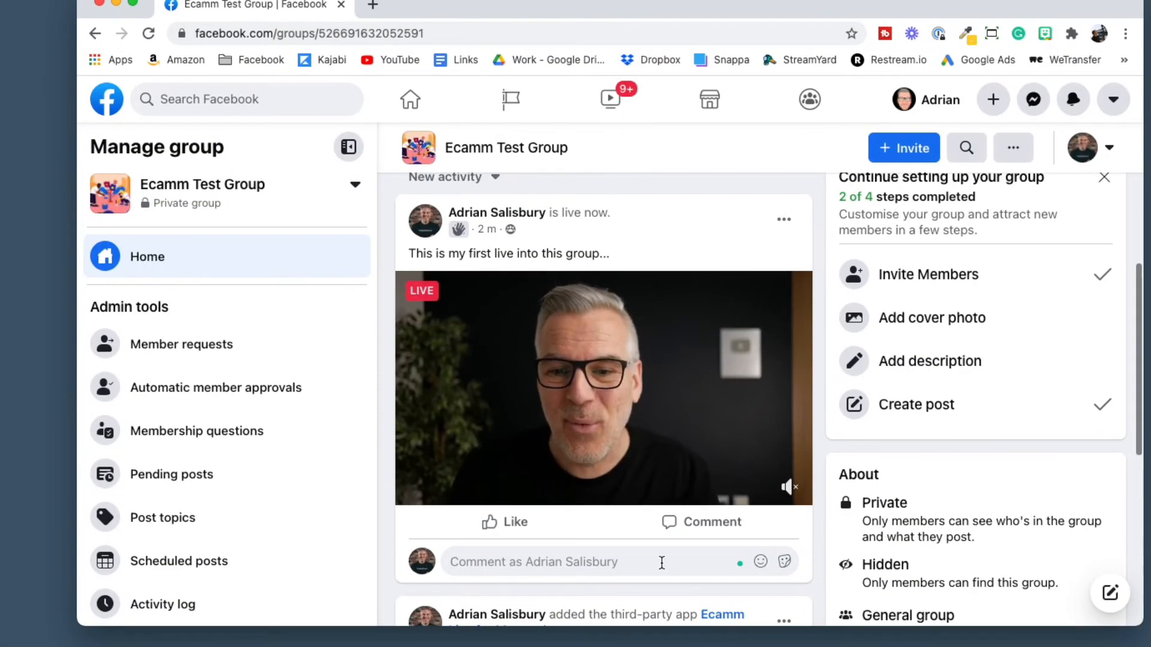
Post a 'Hi Adrian' comment and add it to the broadcast overlay
text(H)
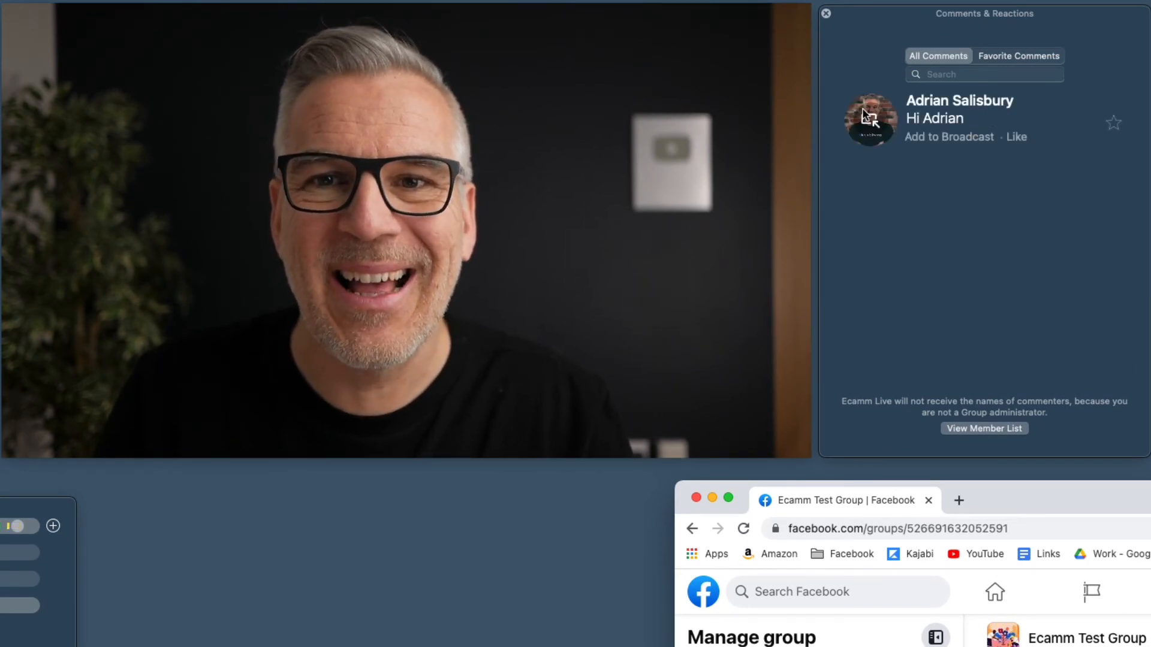
click(949, 136)
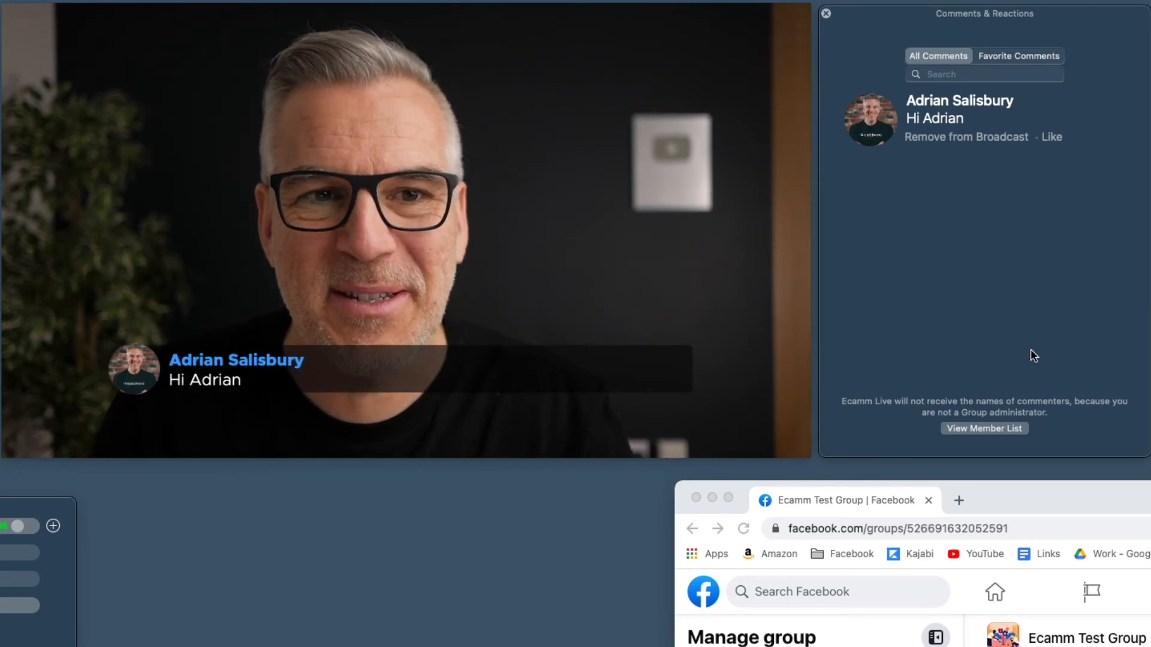
click(824, 13)
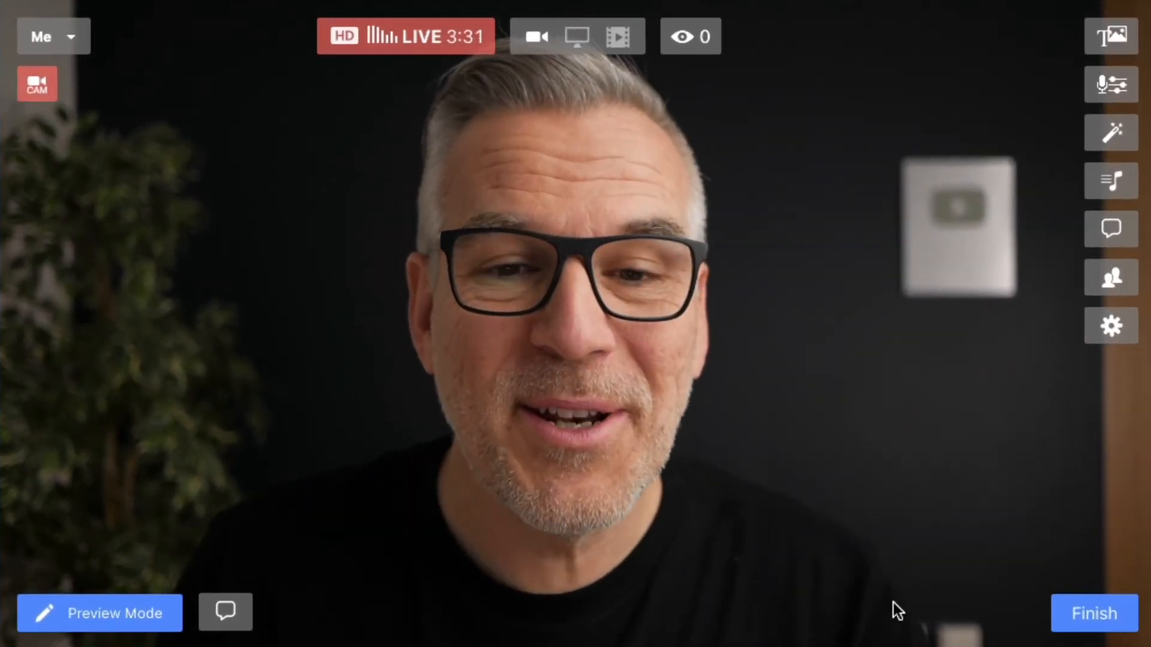
Finish and confirm ending the live broadcast
click(1093, 613)
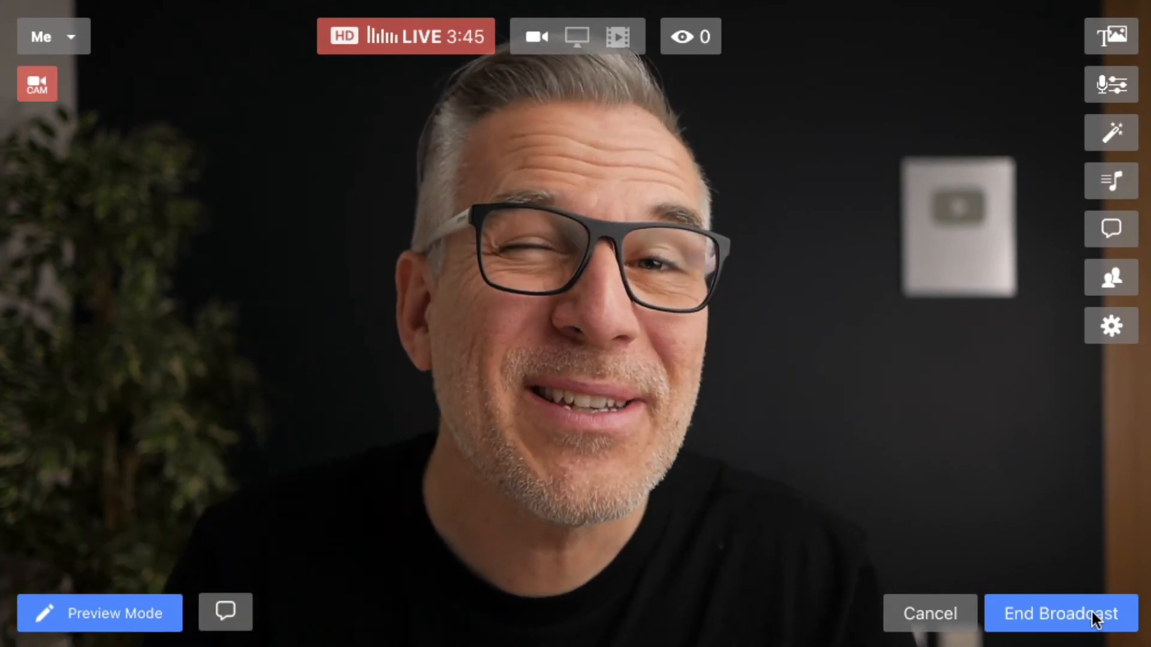
click(1058, 613)
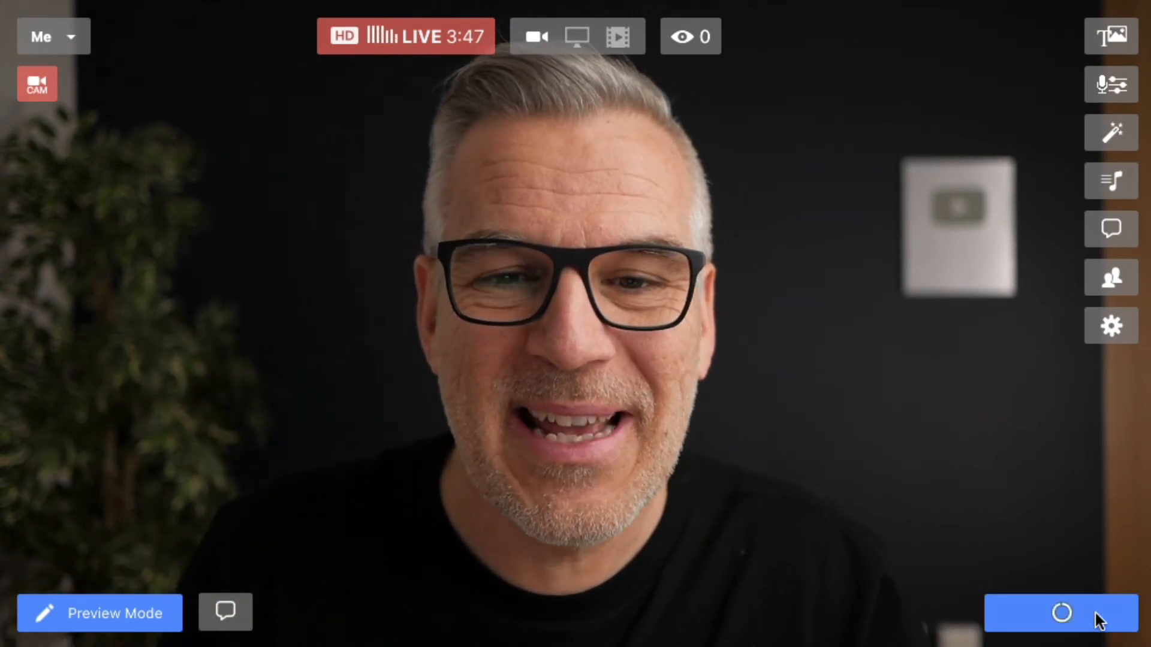
click(1061, 613)
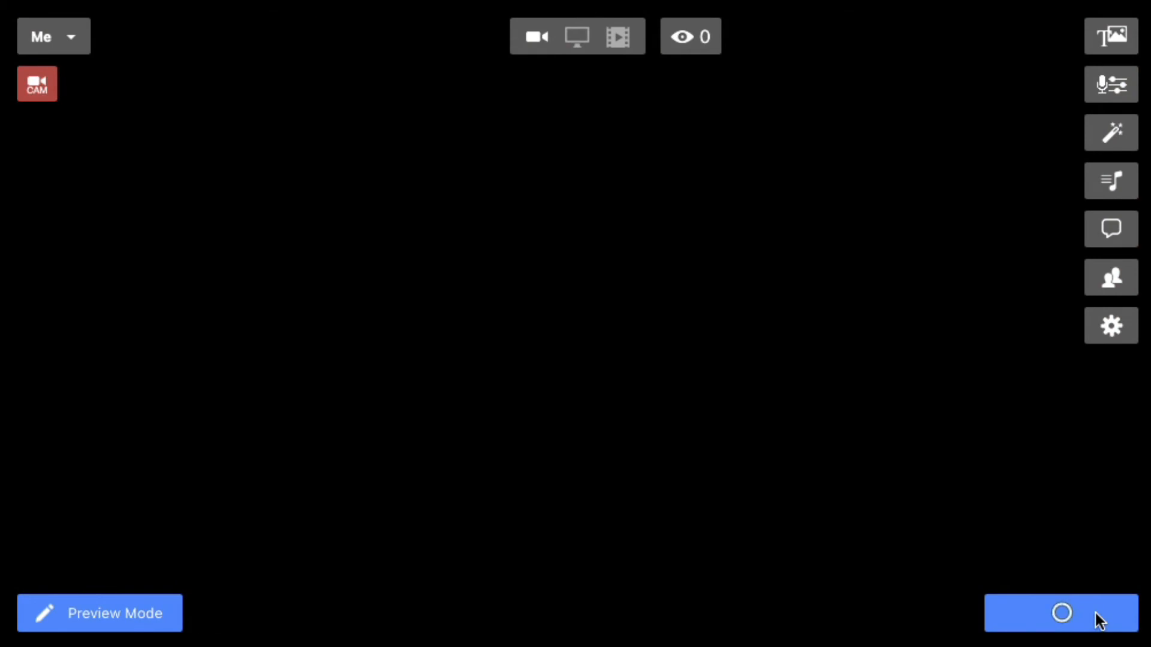
click(1060, 612)
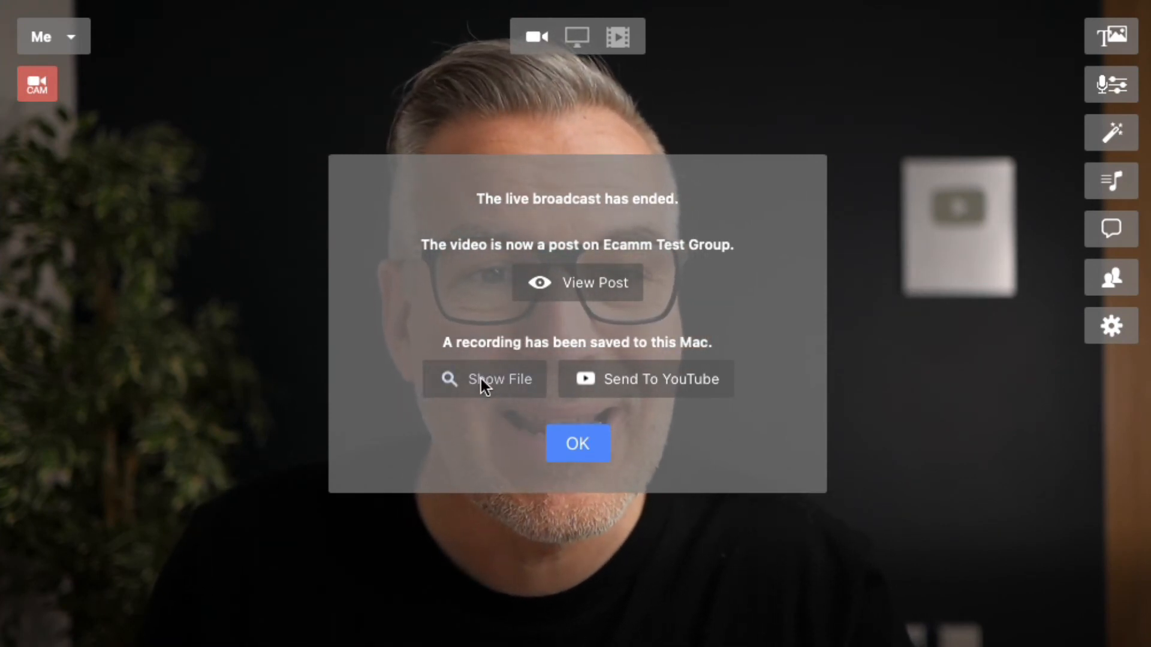
Dismiss the broadcast-ended notice that the video is now a group post
click(484, 378)
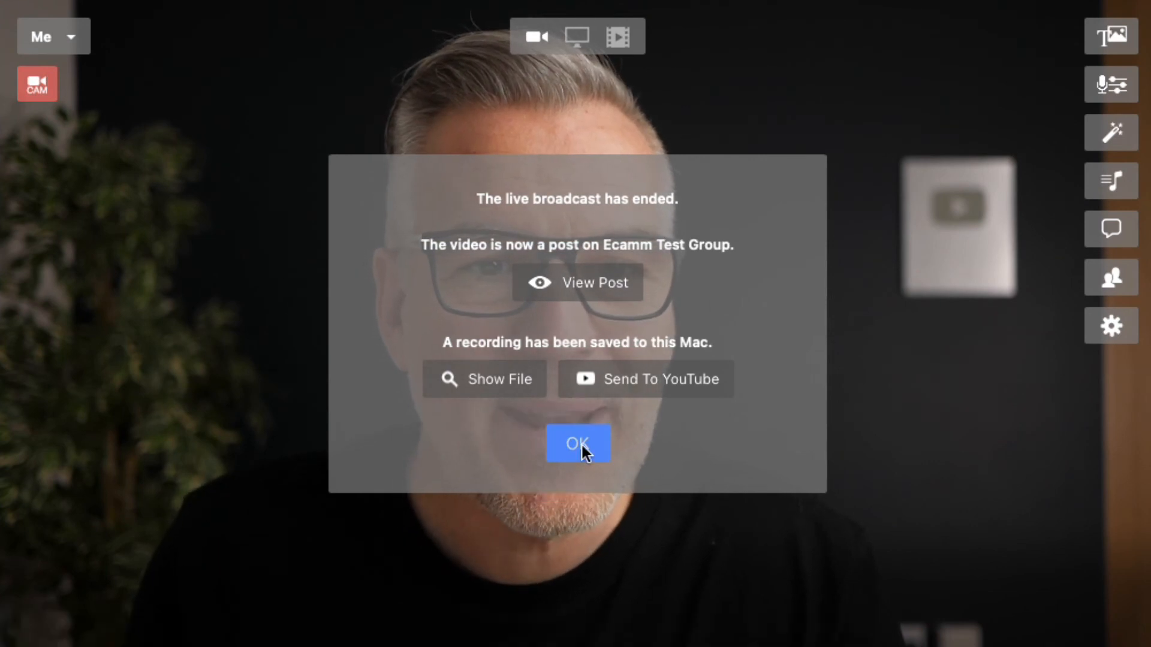
click(577, 443)
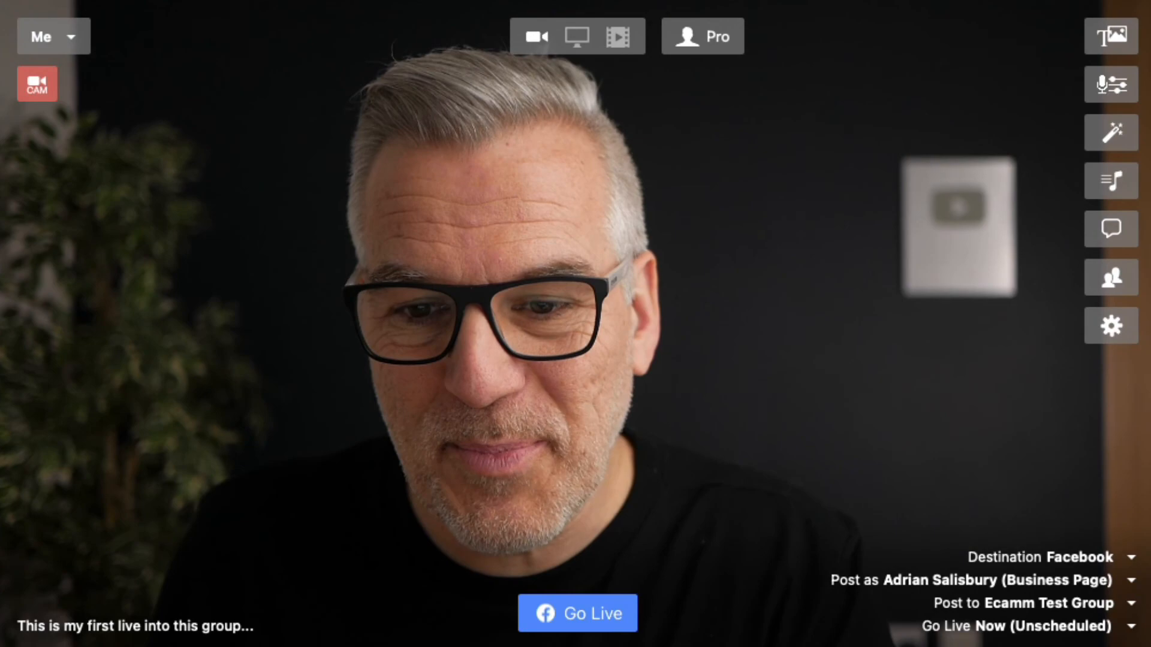
Edit the live post's text to 'On this week's live we discussed....' and close the editor
click(577, 612)
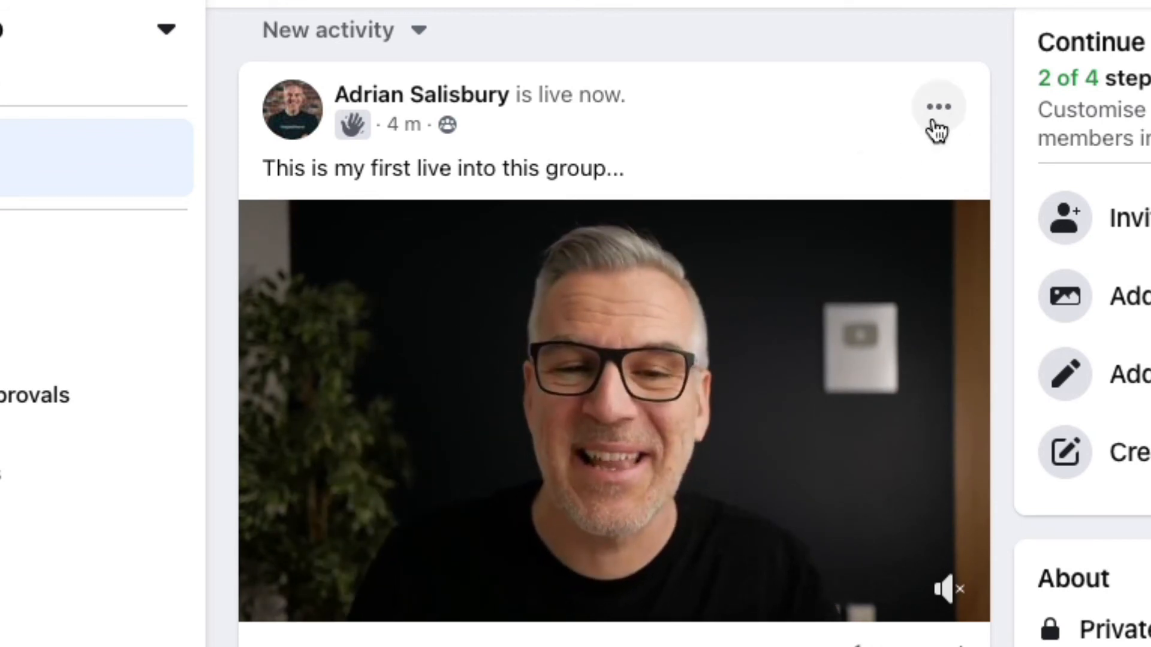
click(937, 107)
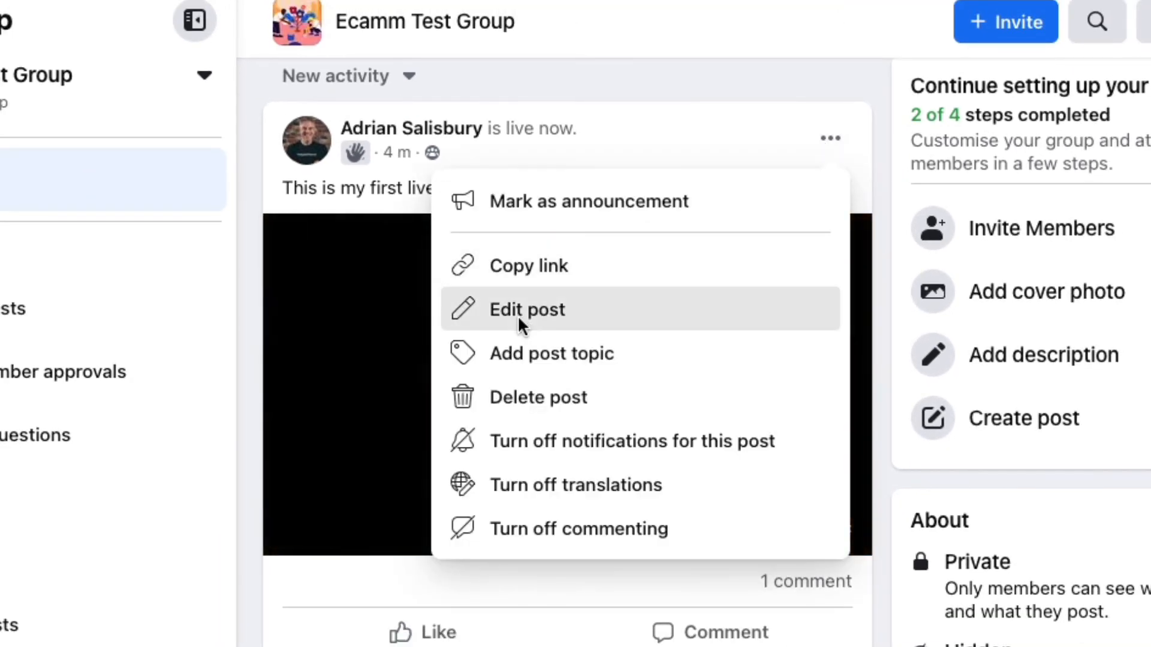
click(526, 309)
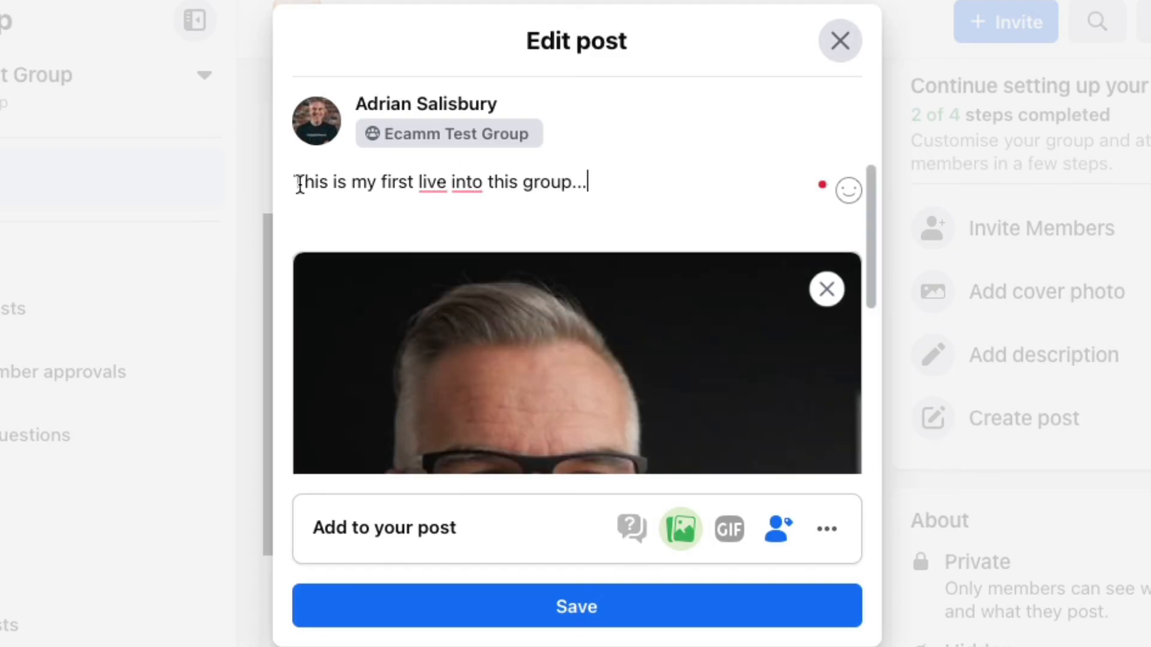
text(On this week's live we discussed....)
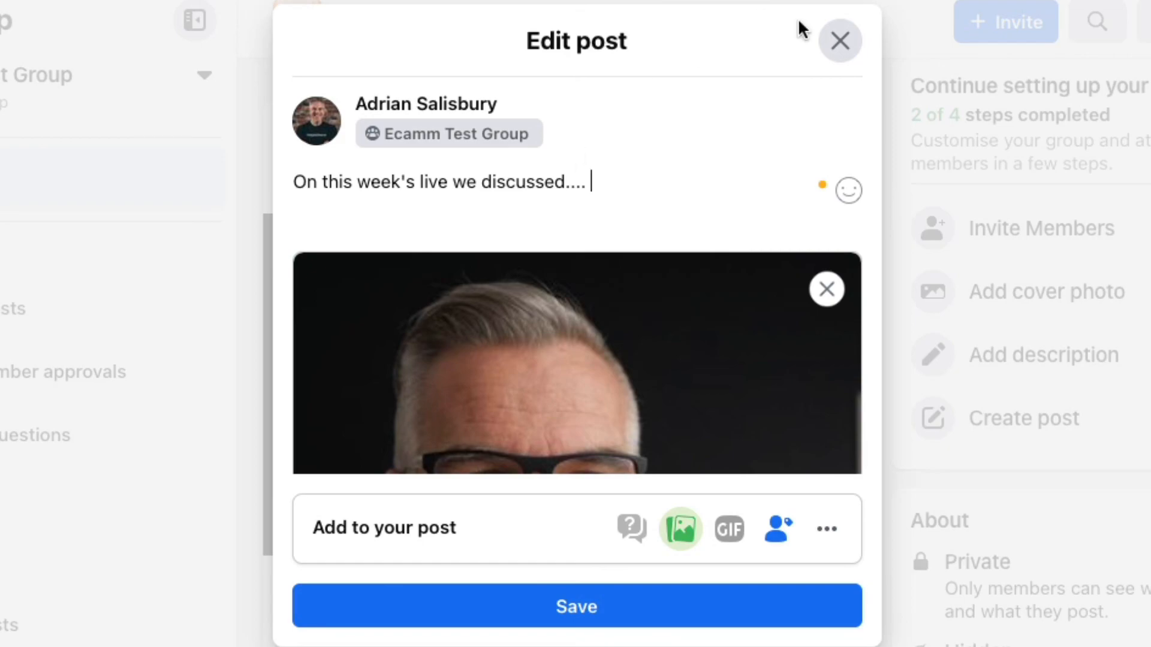
click(839, 40)
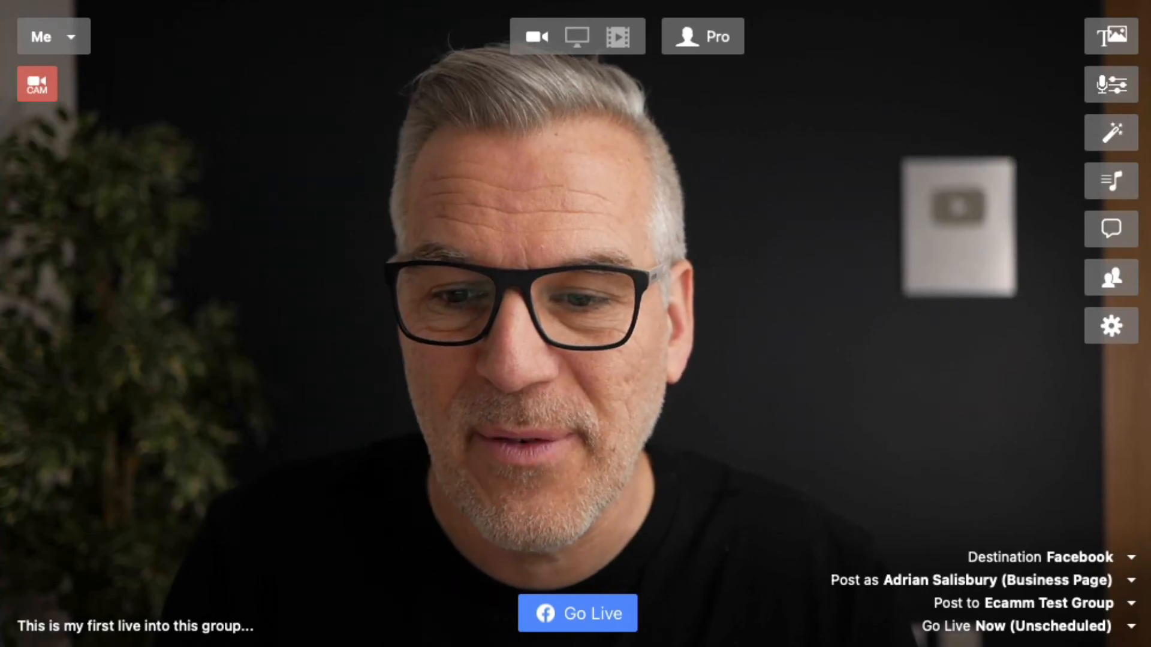